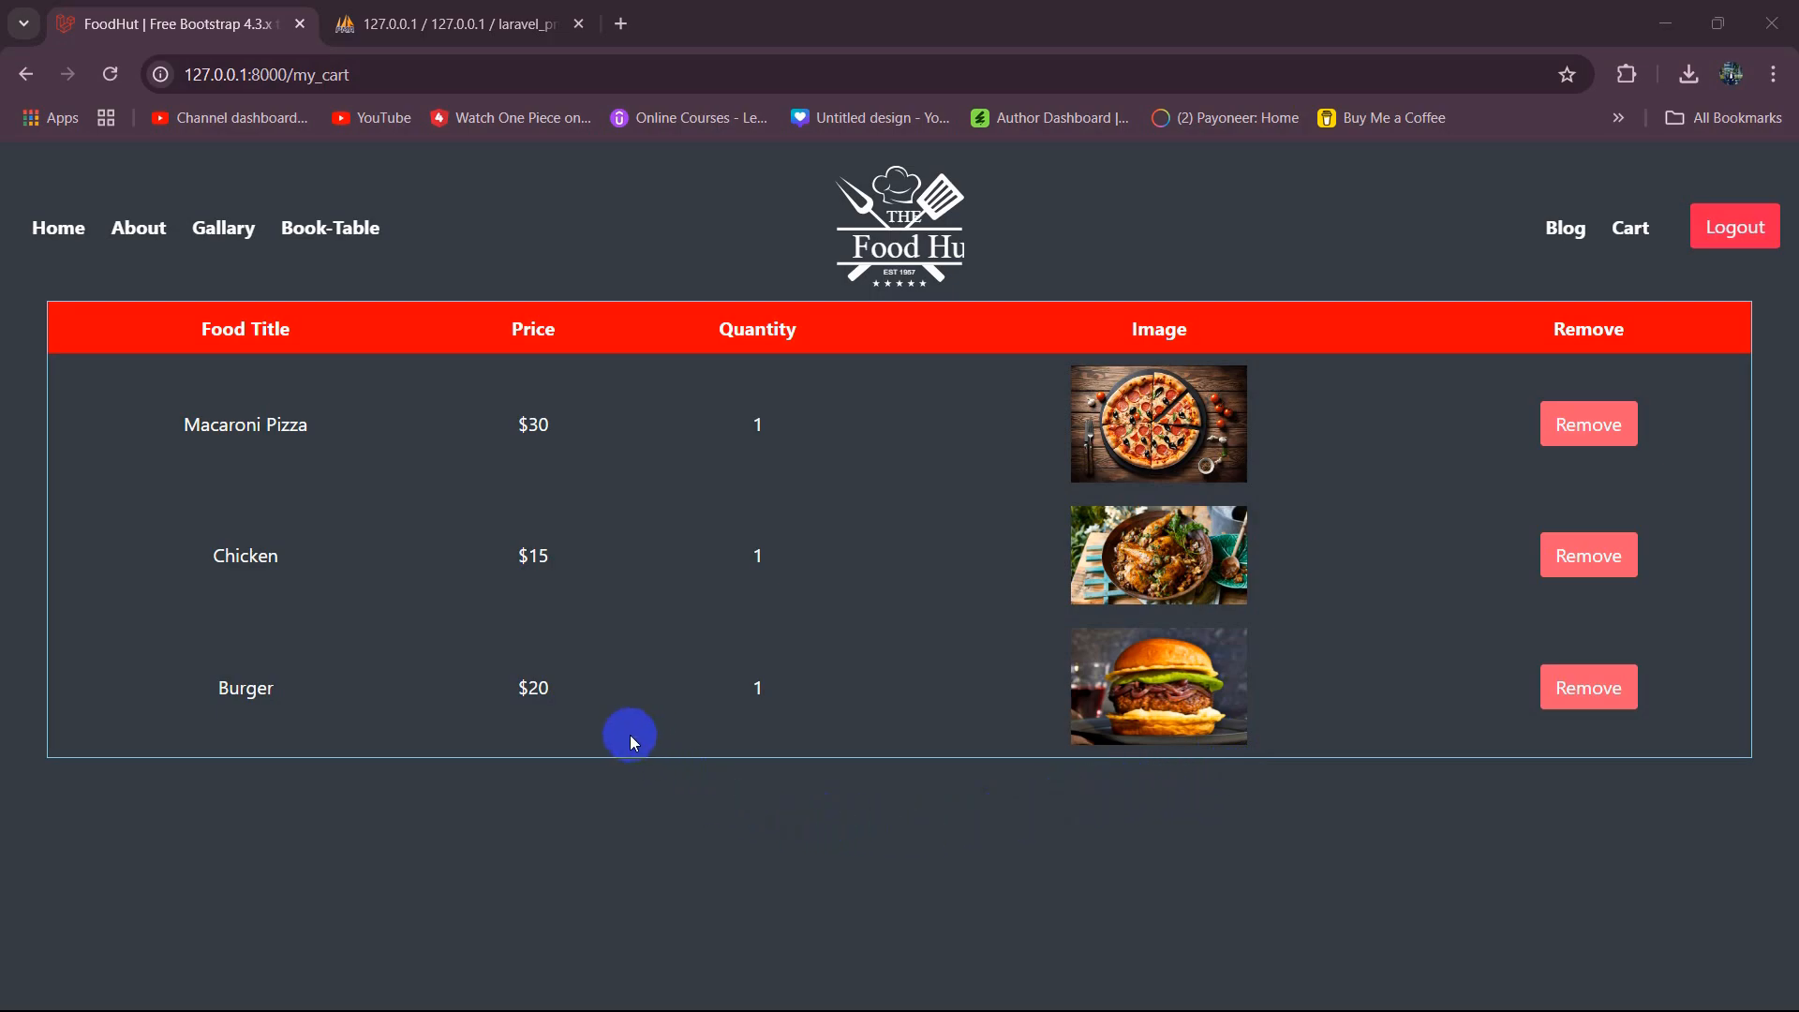
mouse_move(605, 832)
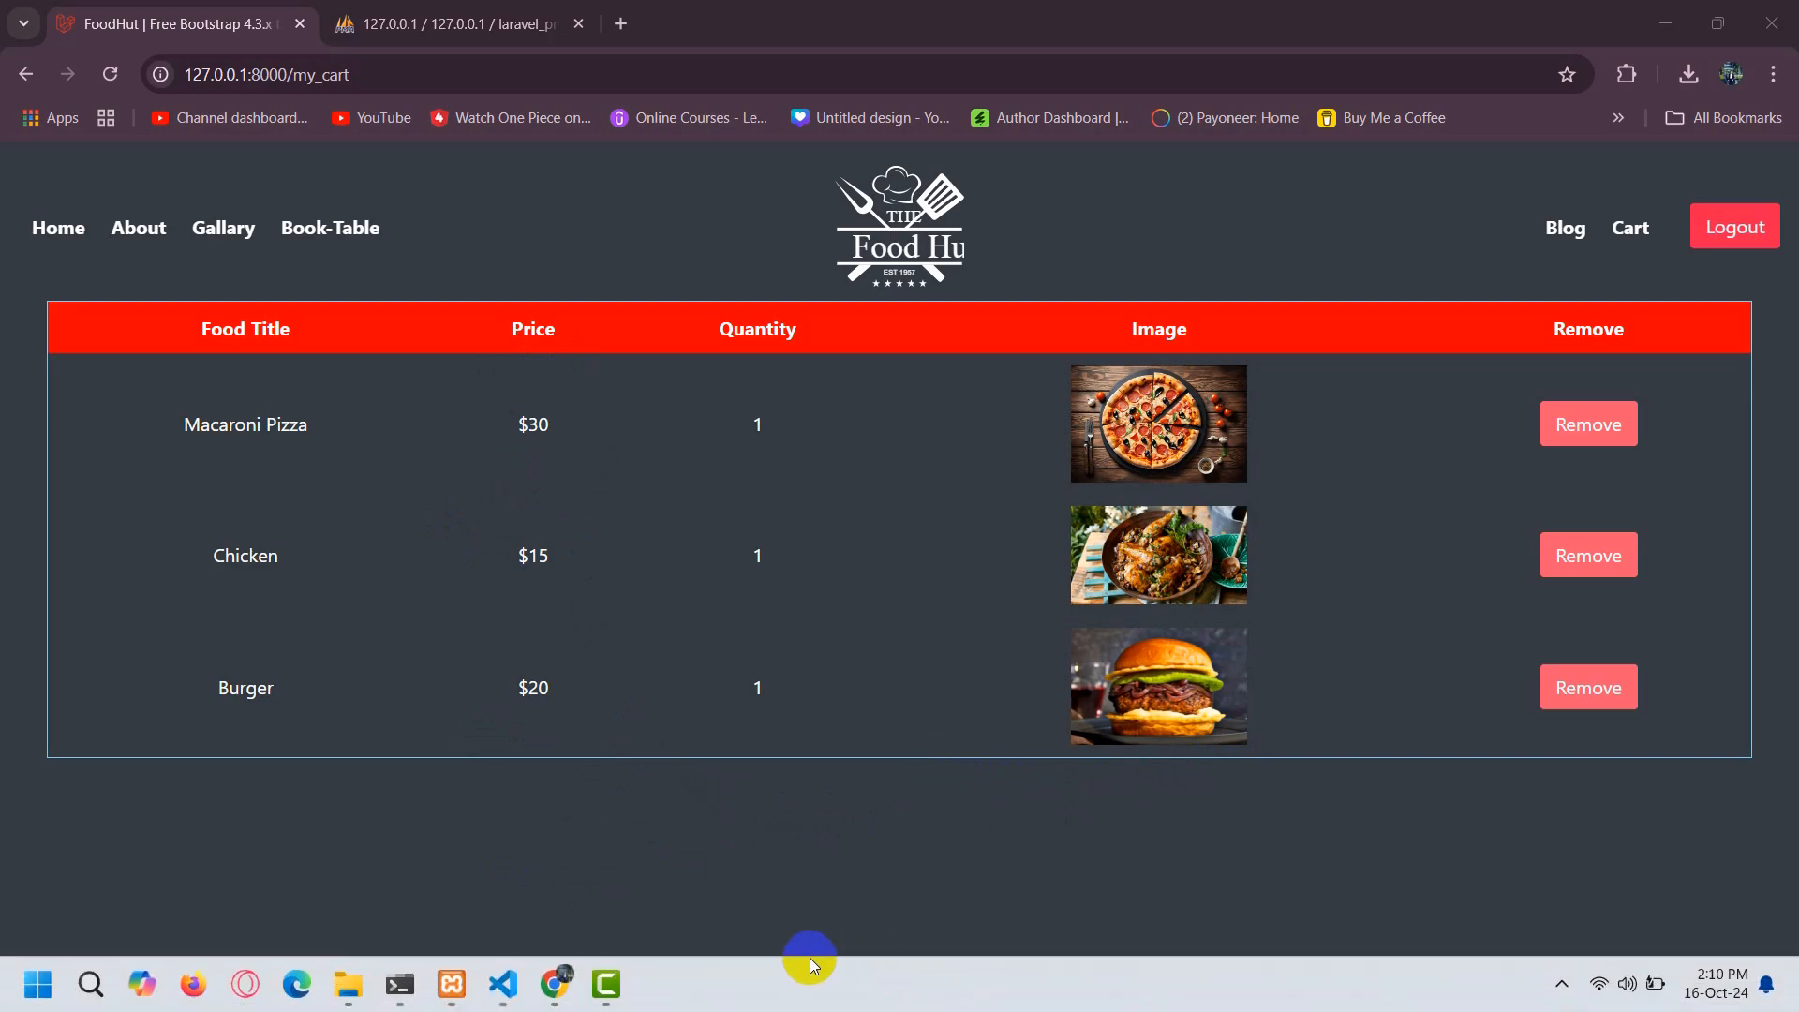
- Switch from the Chrome cart page to the Visual Studio Code editor
click(495, 984)
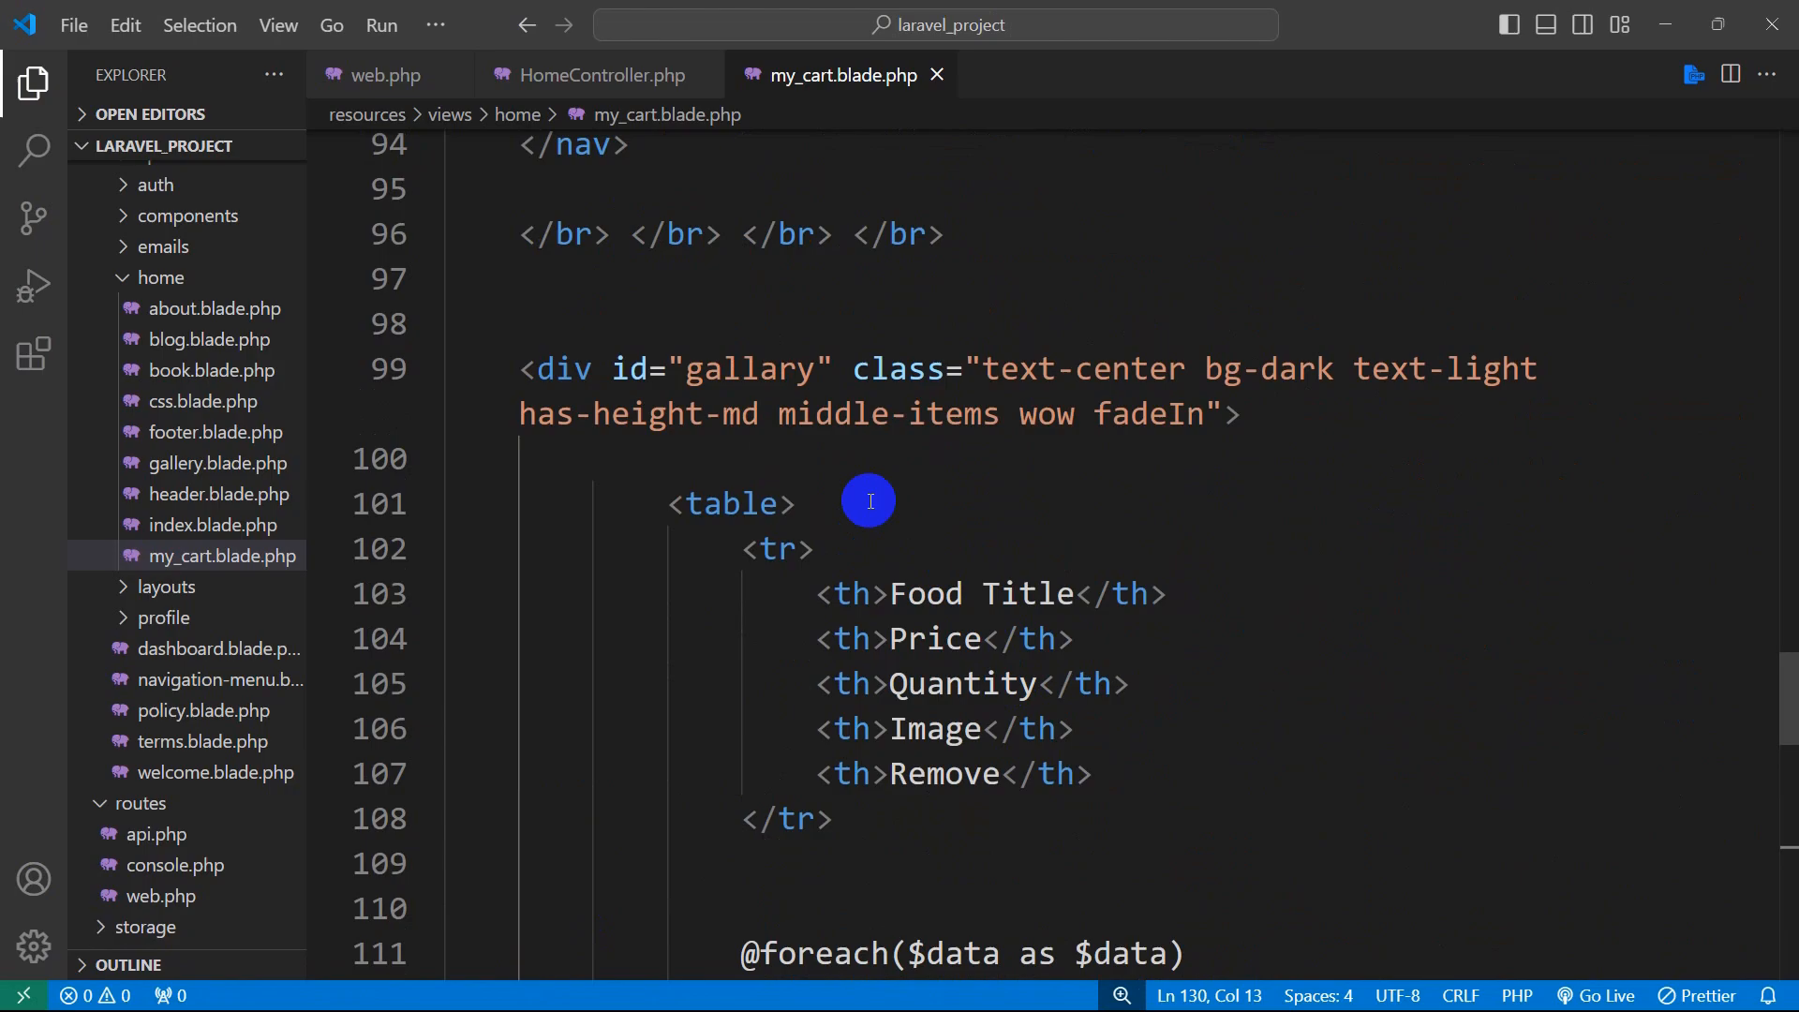
scroll(down, 3)
text(<?php  ?>)
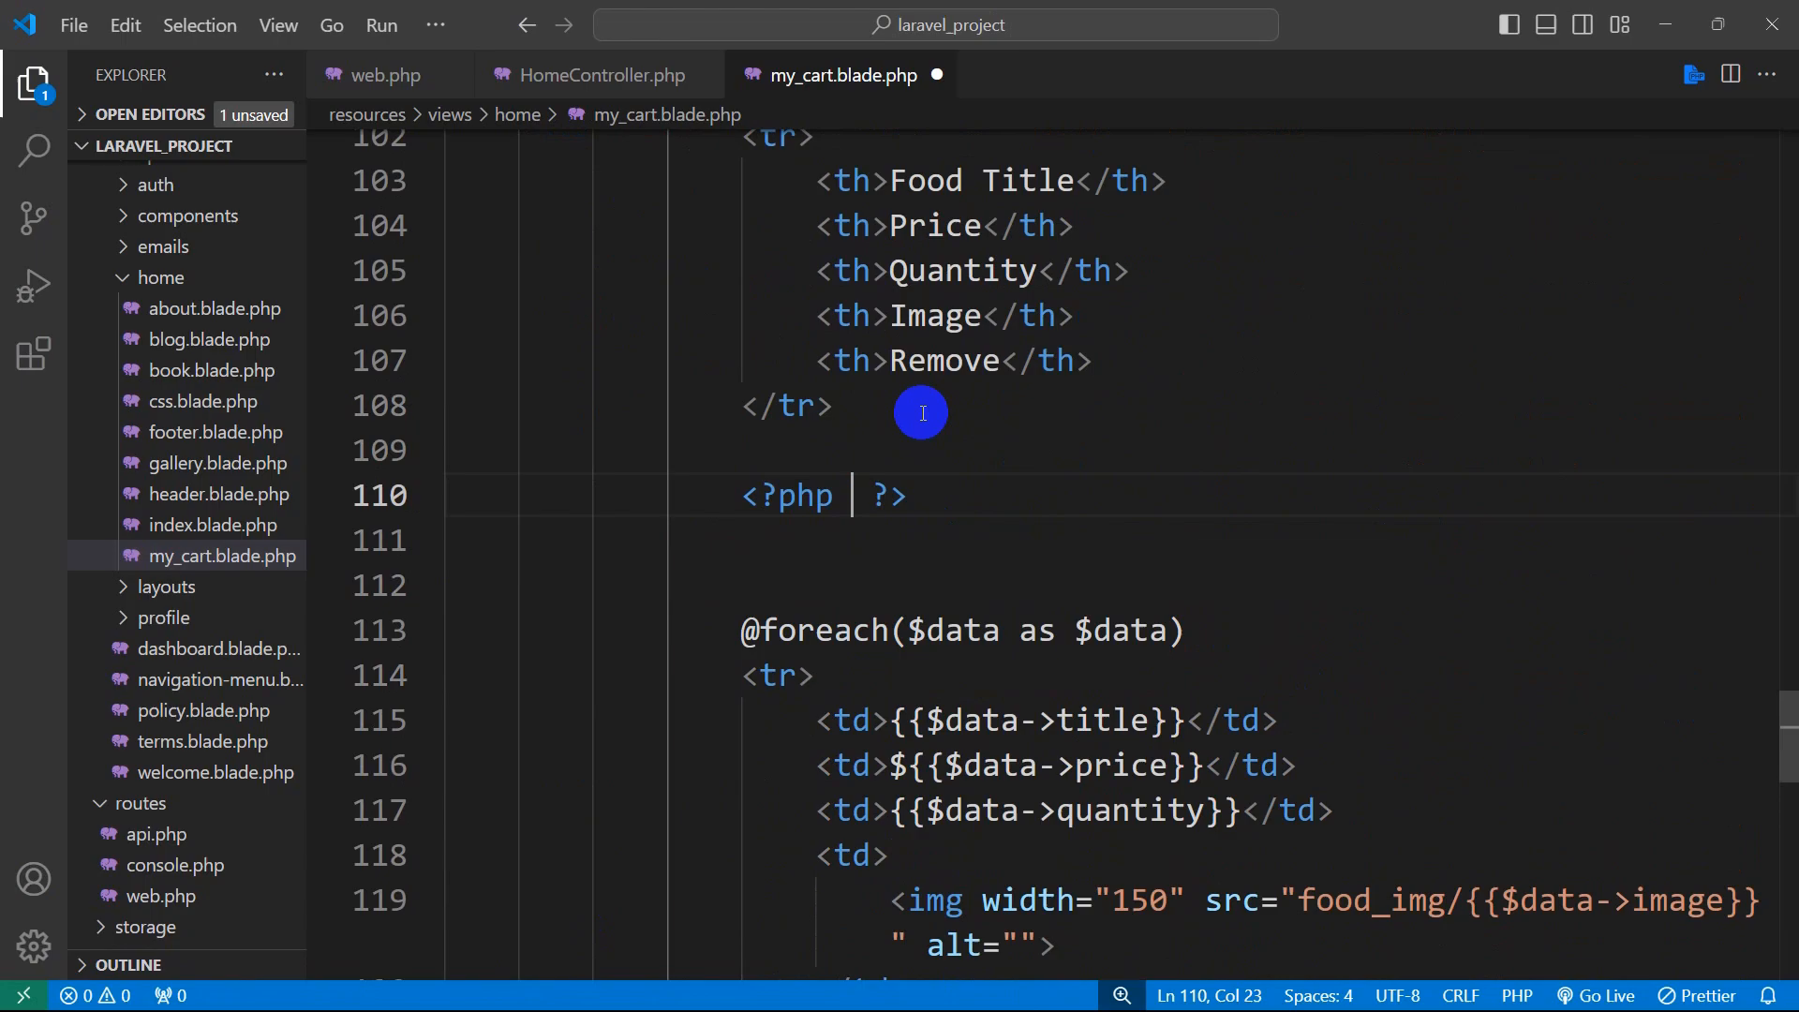
key(Enter)
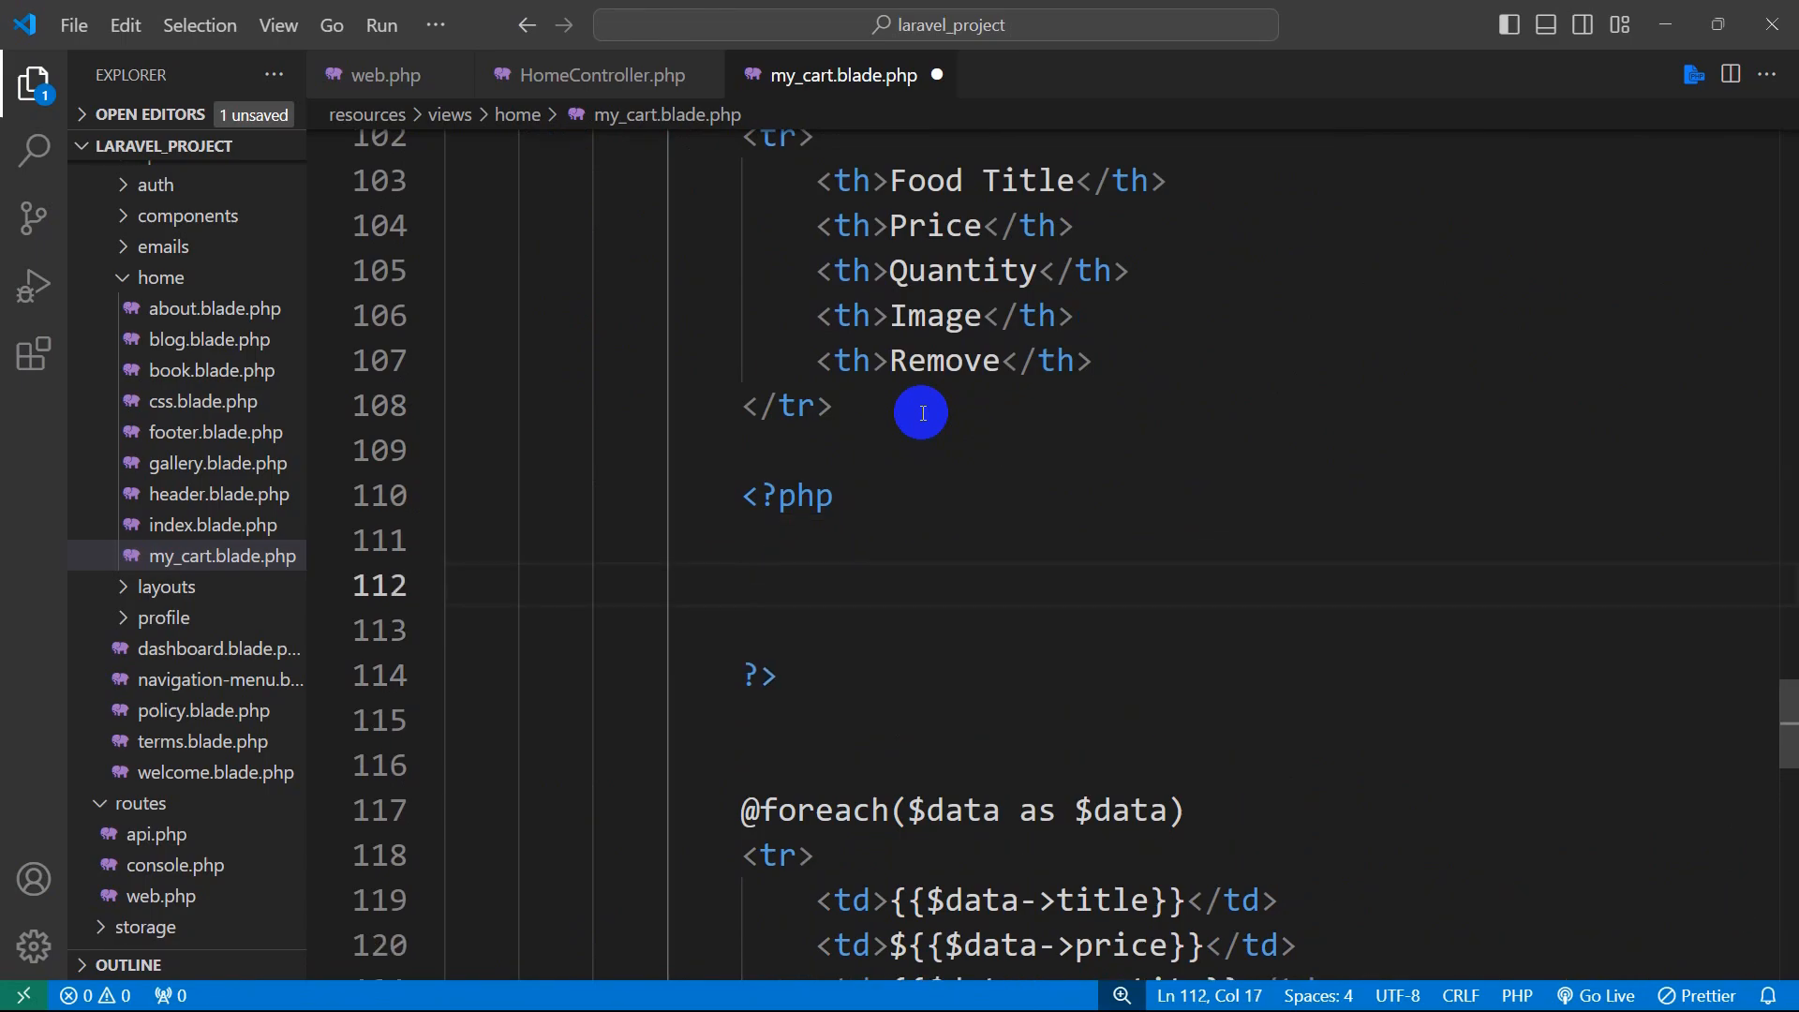
text($total)
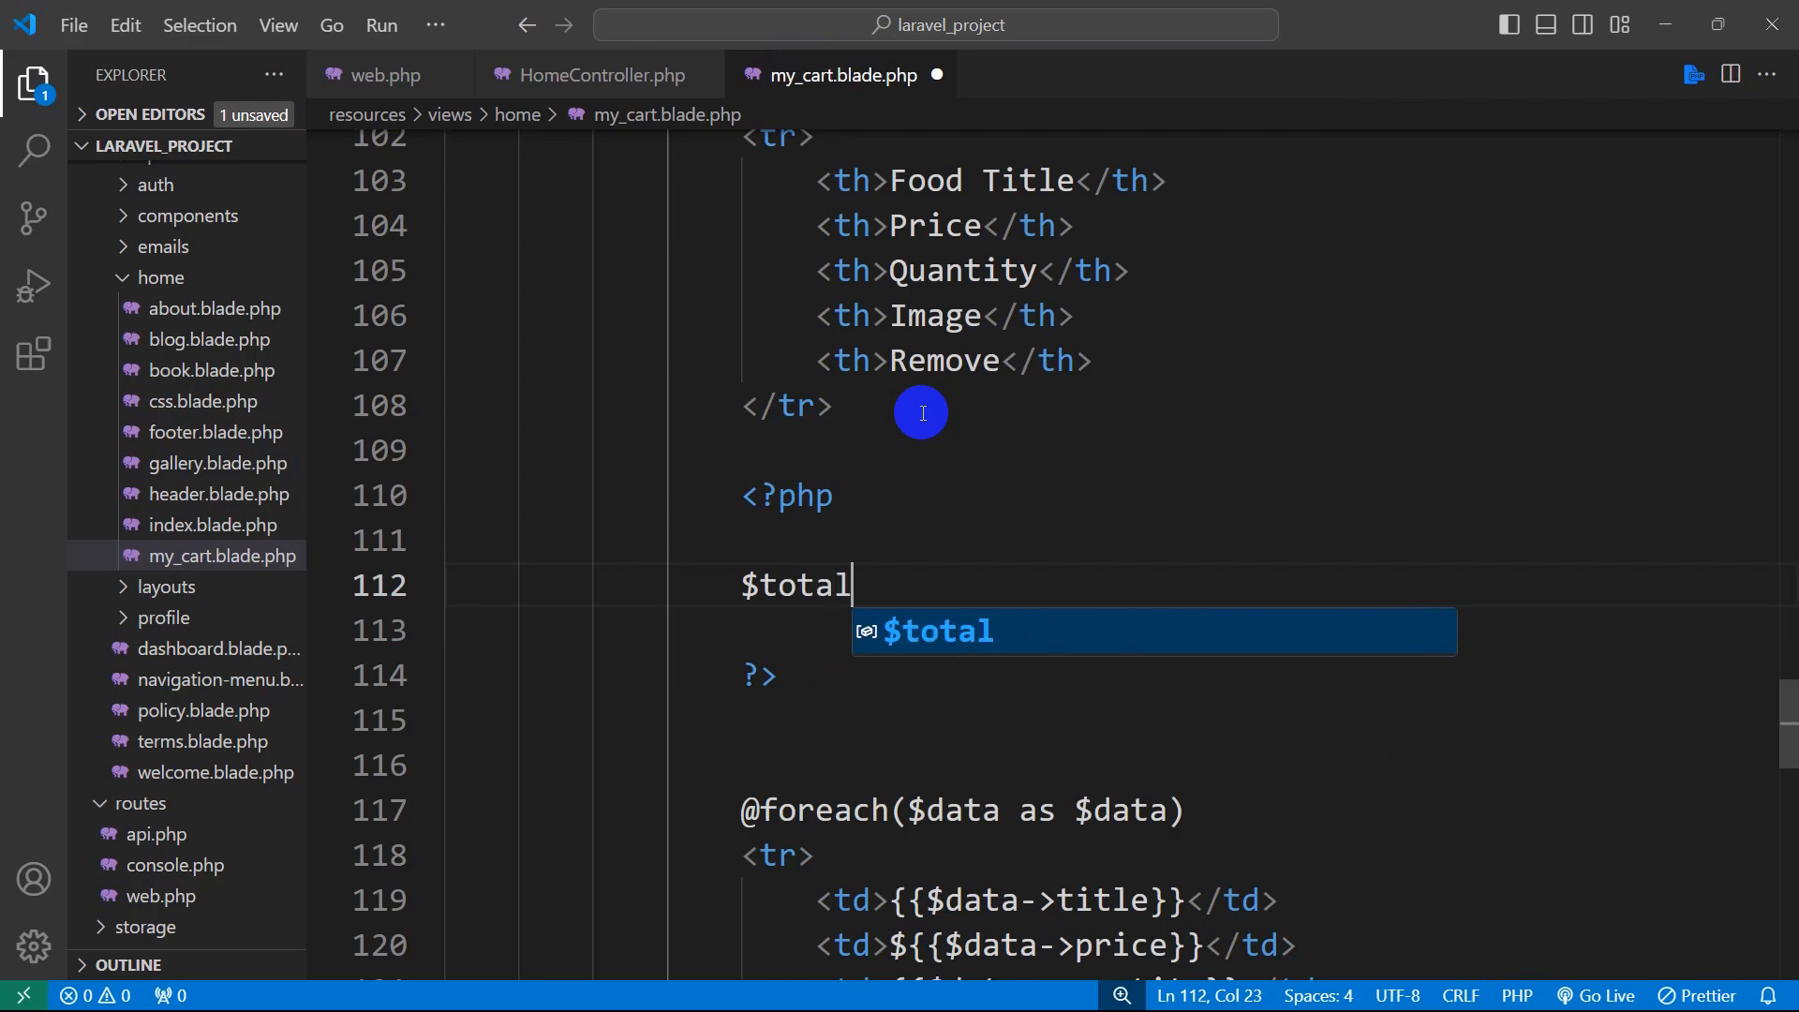
text(_price)
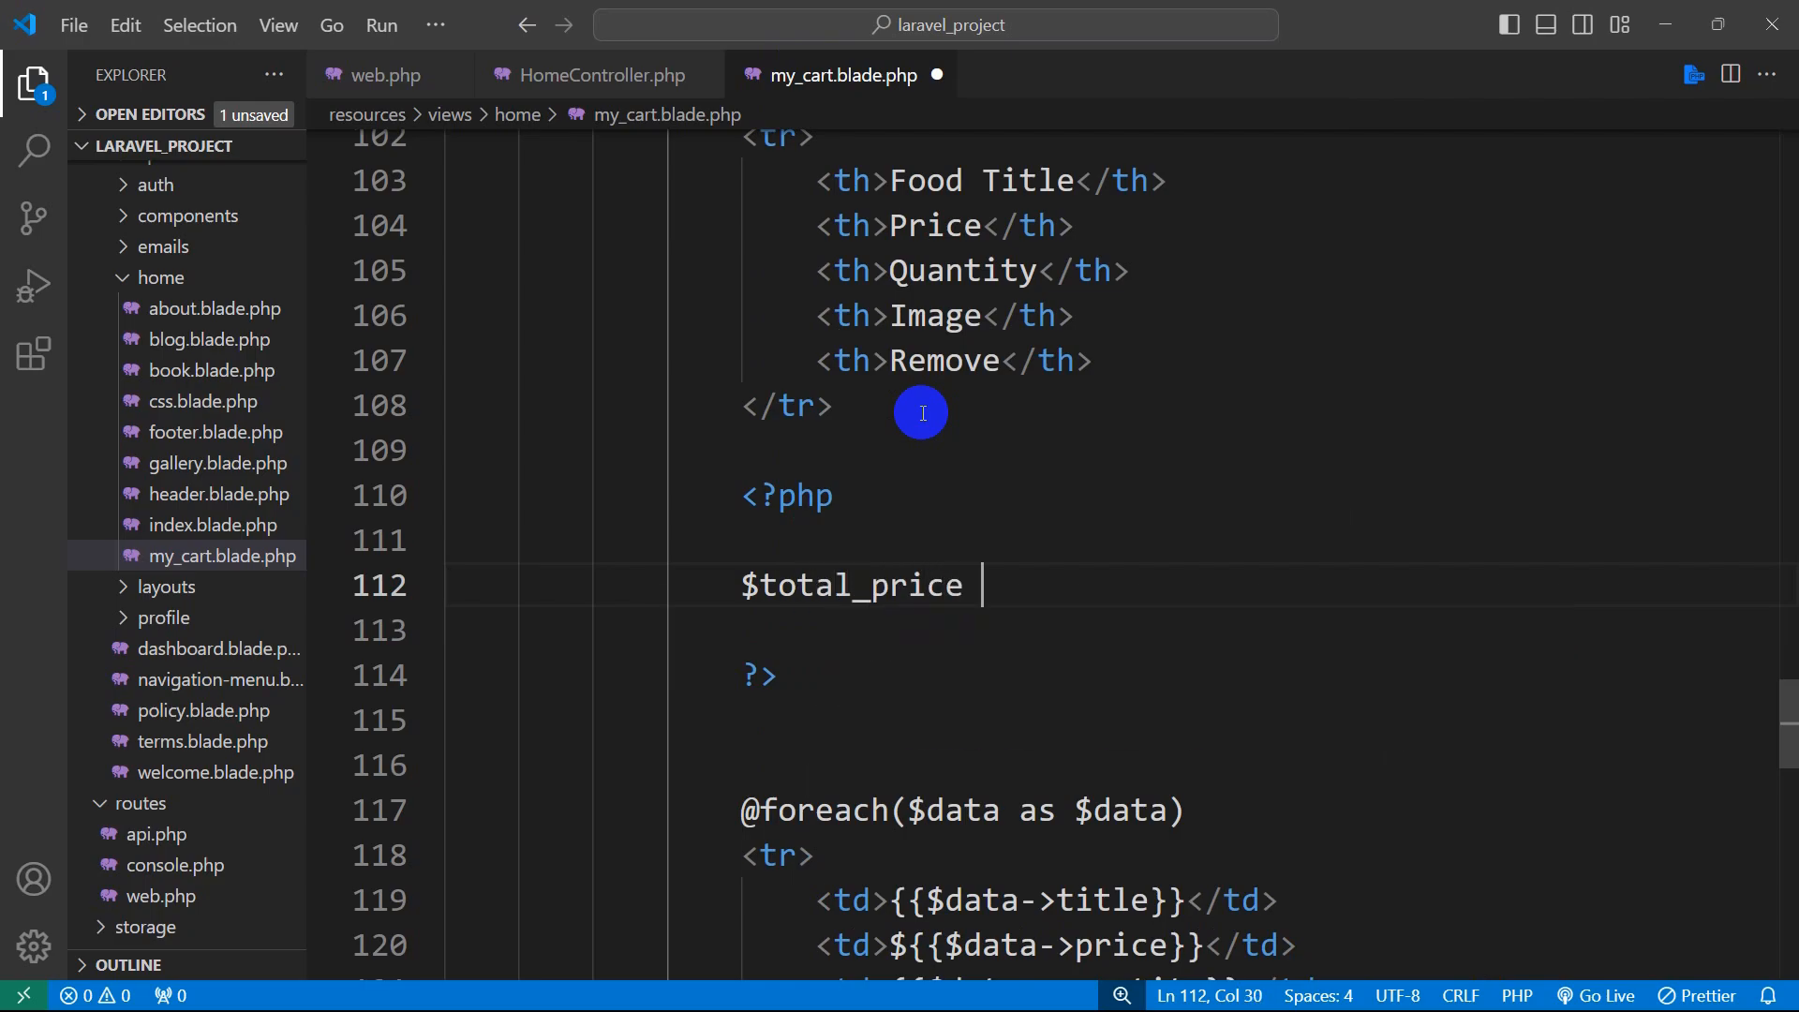
text(= 0)
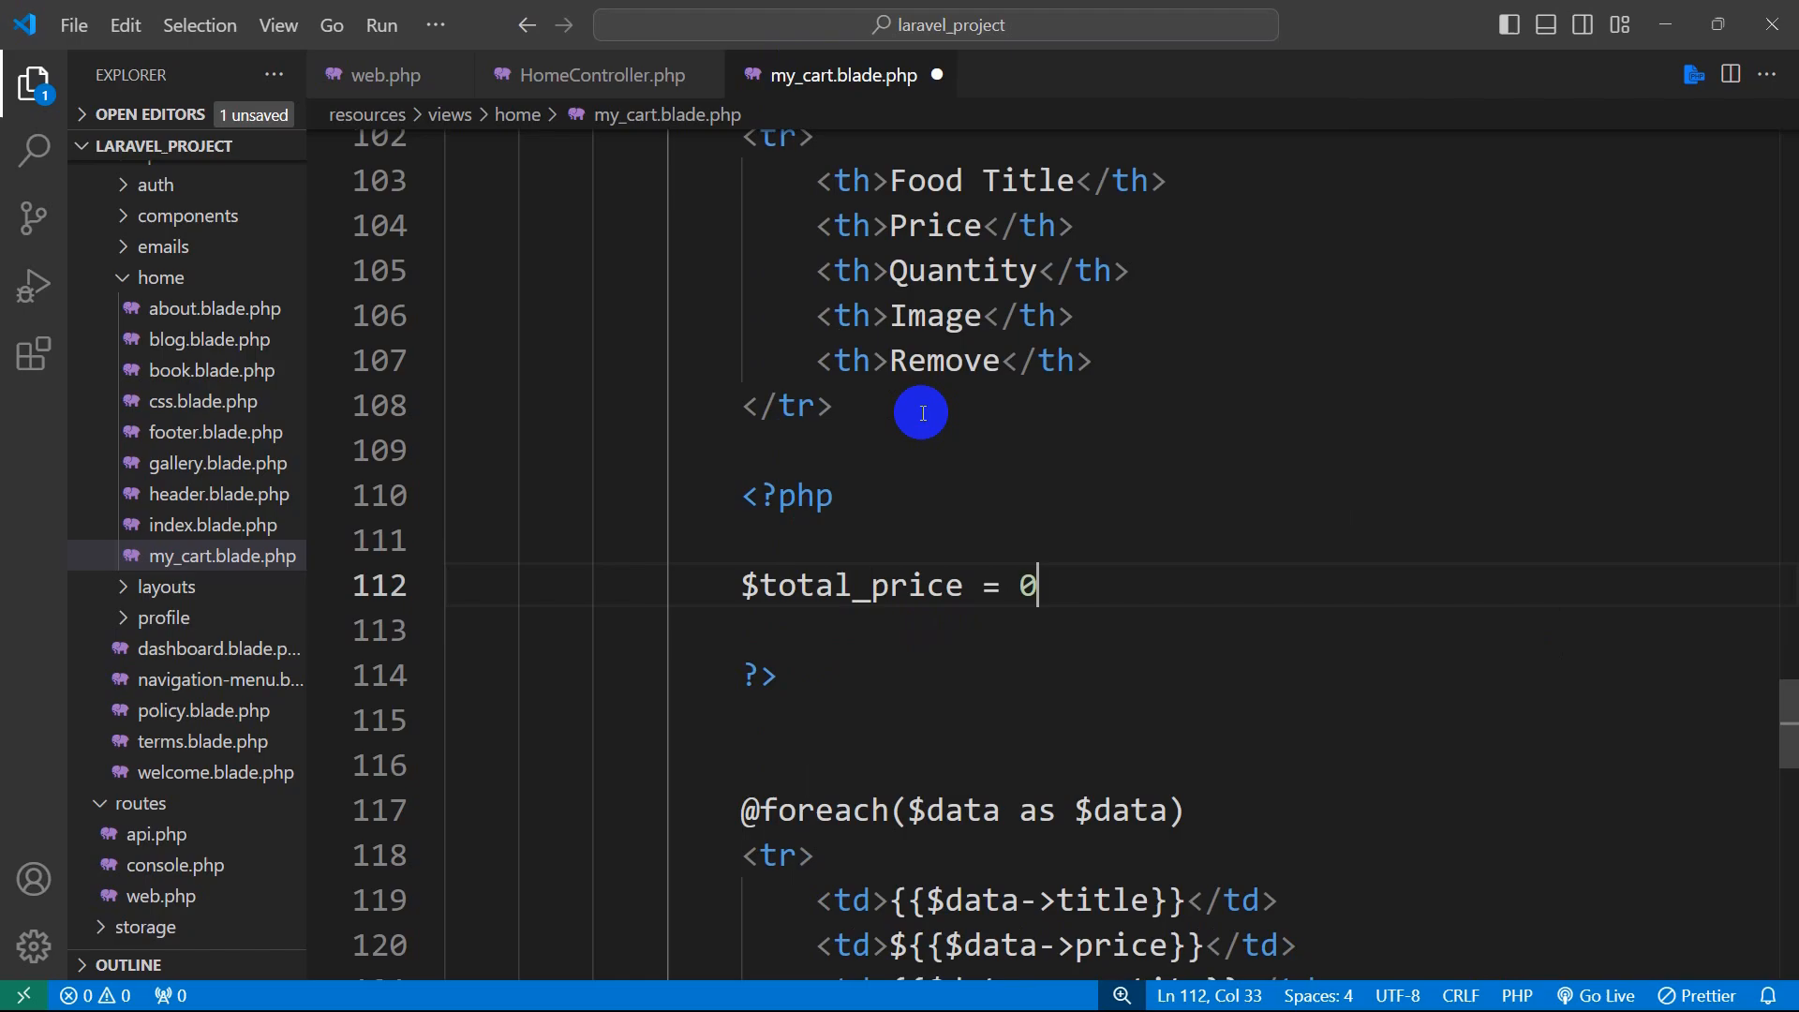
text(;)
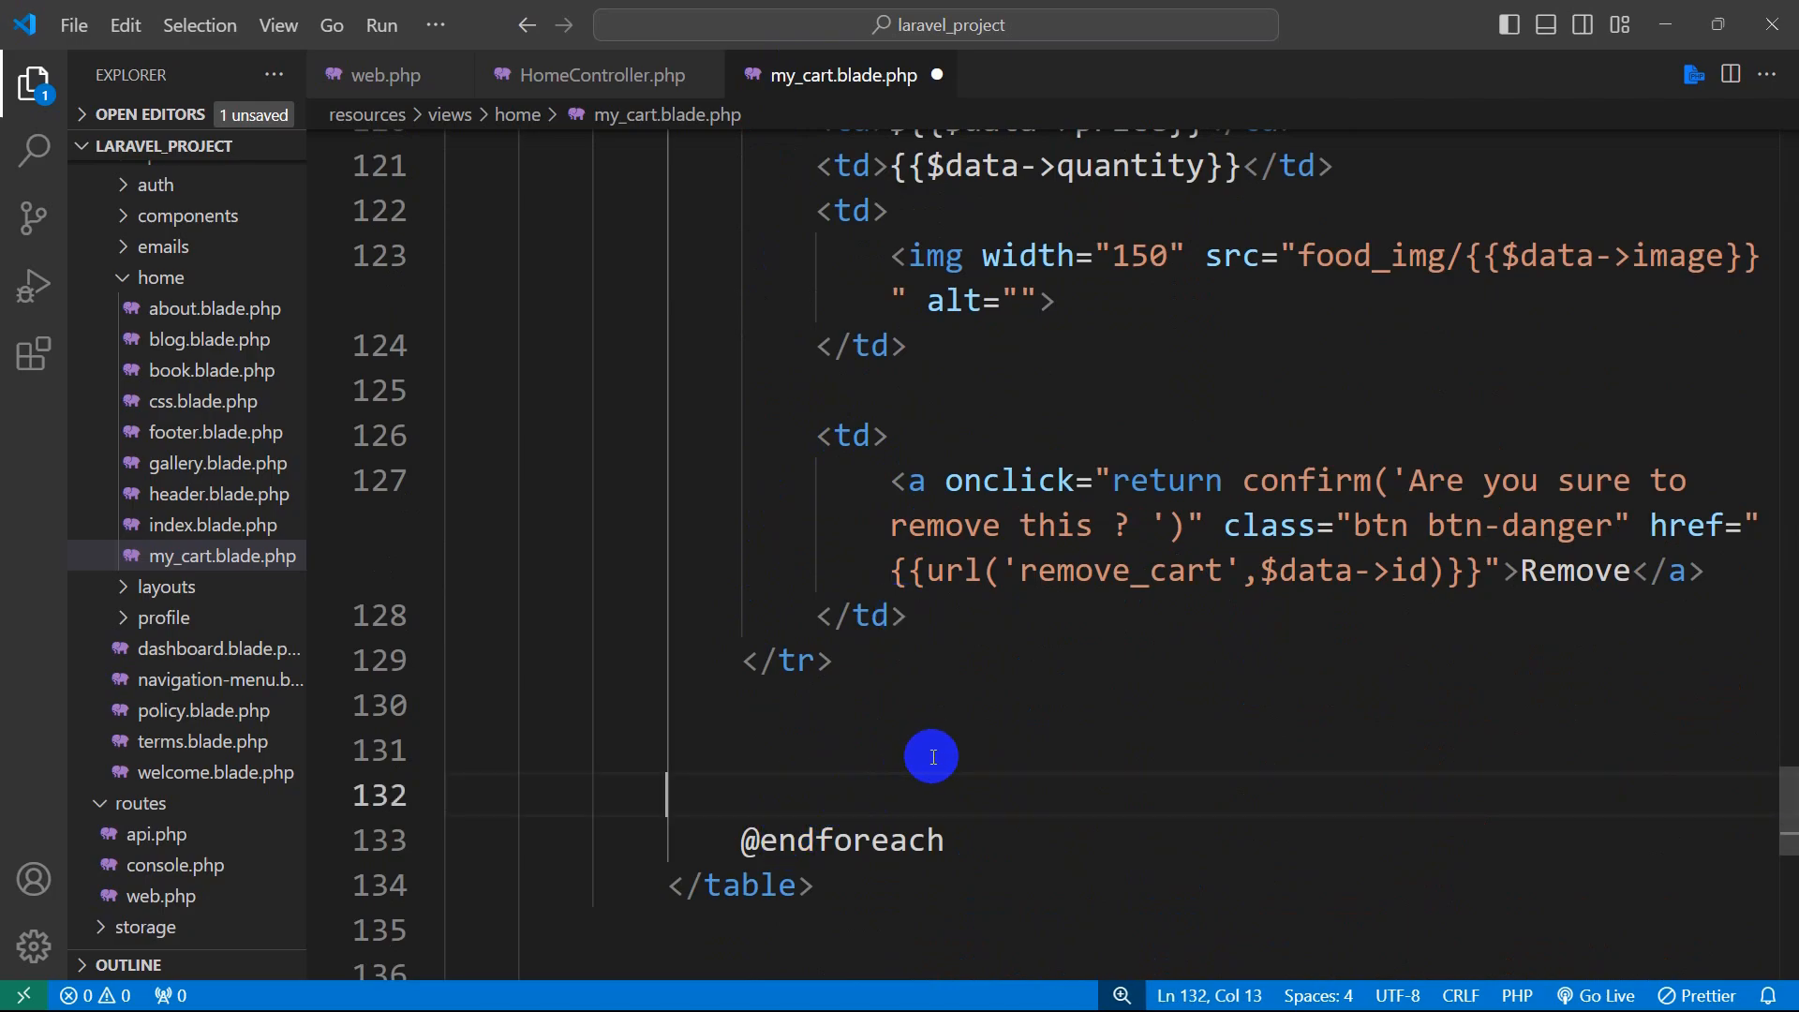
text(<?)
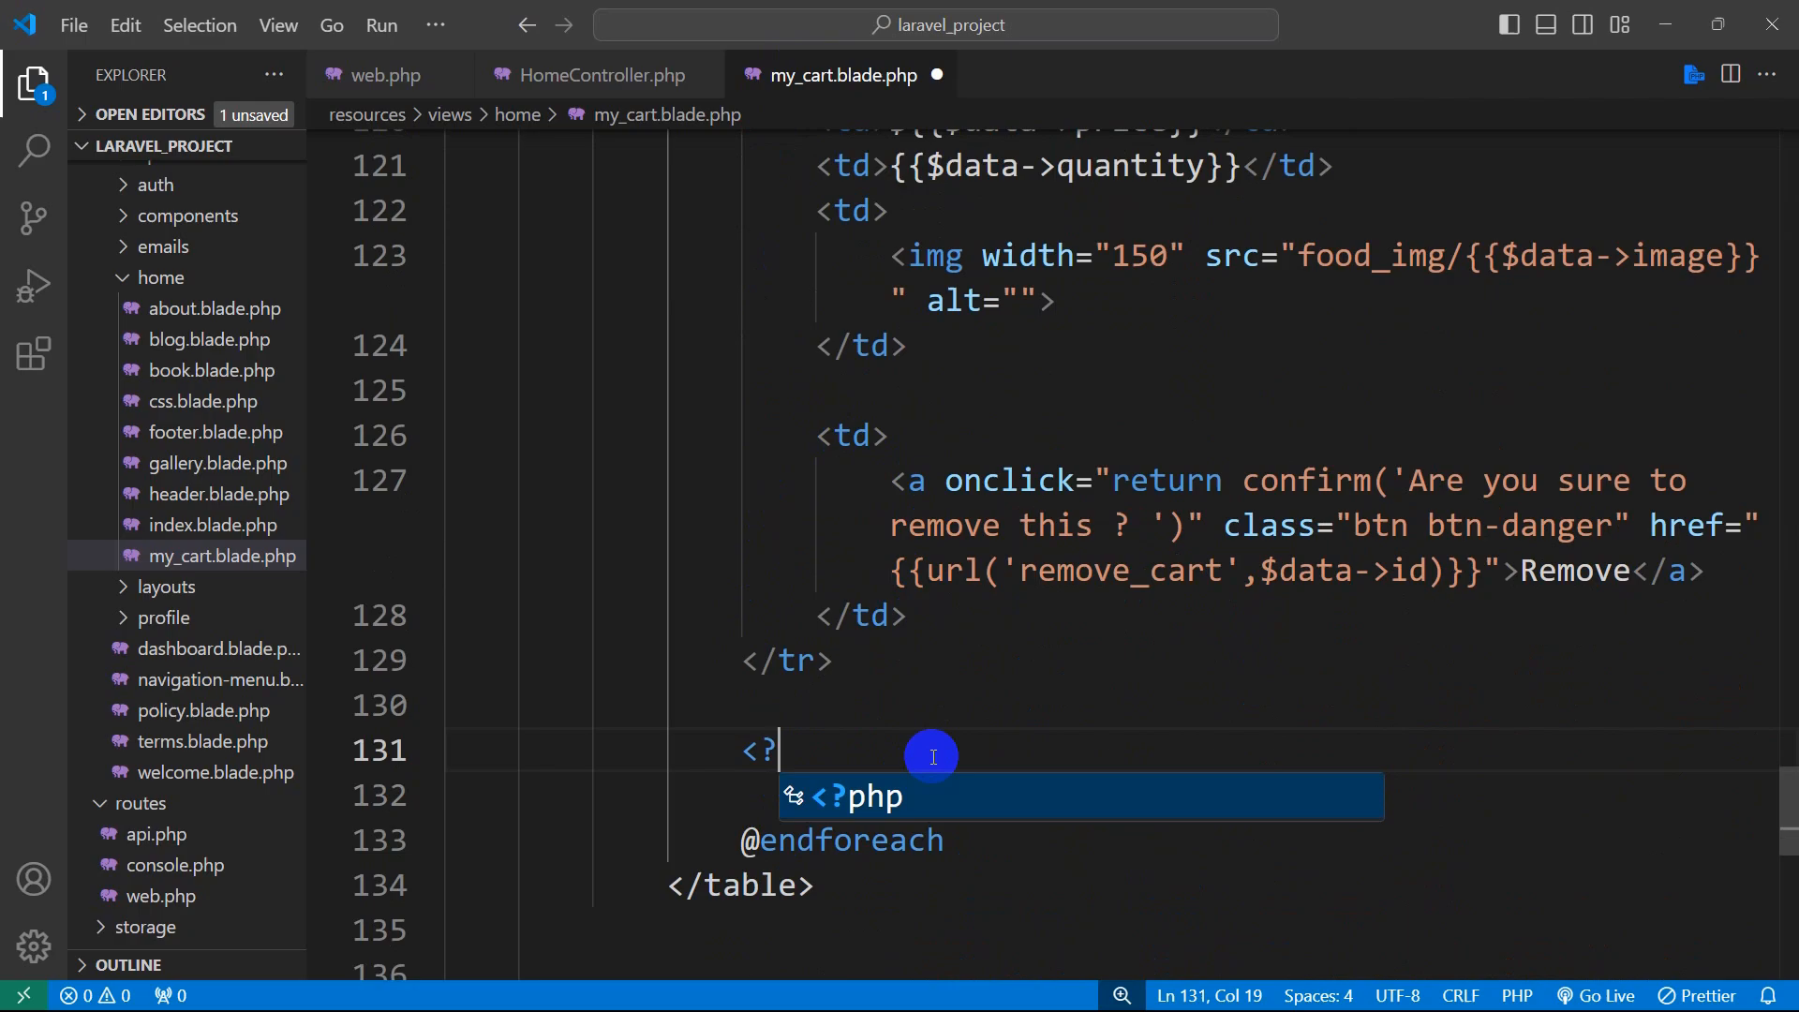
key(Tab)
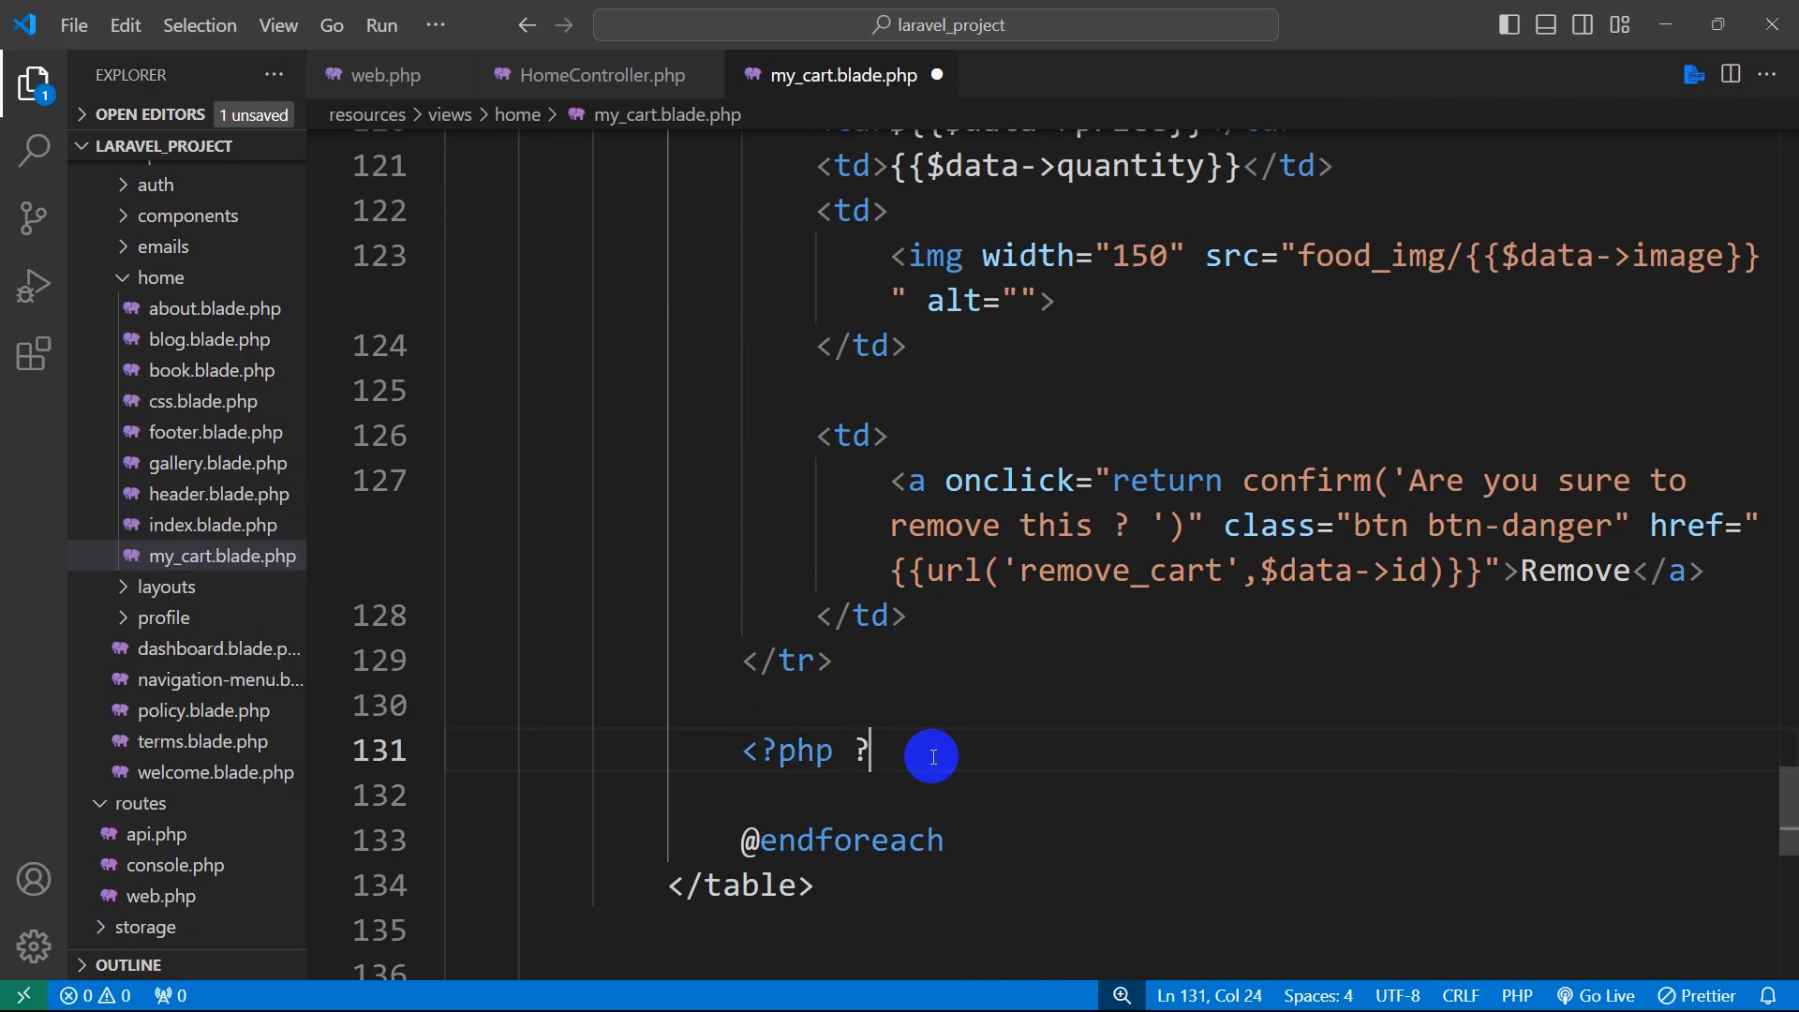
key(Enter)
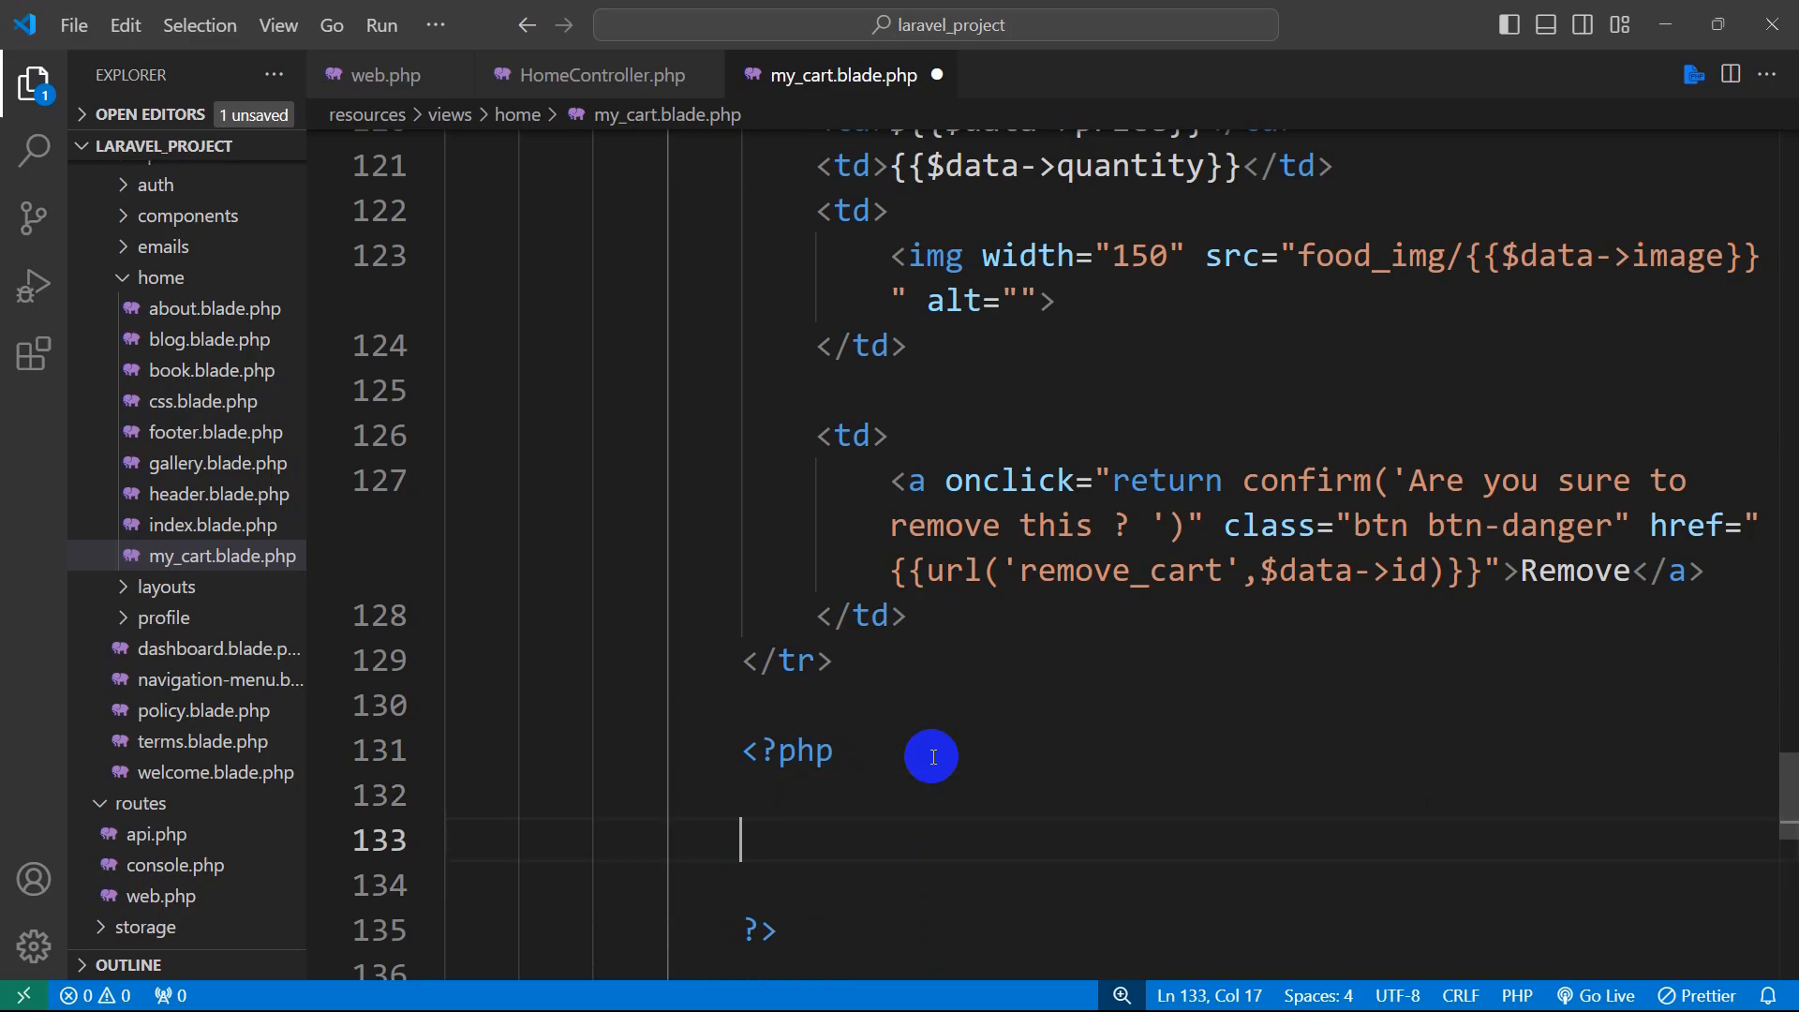
text($total)
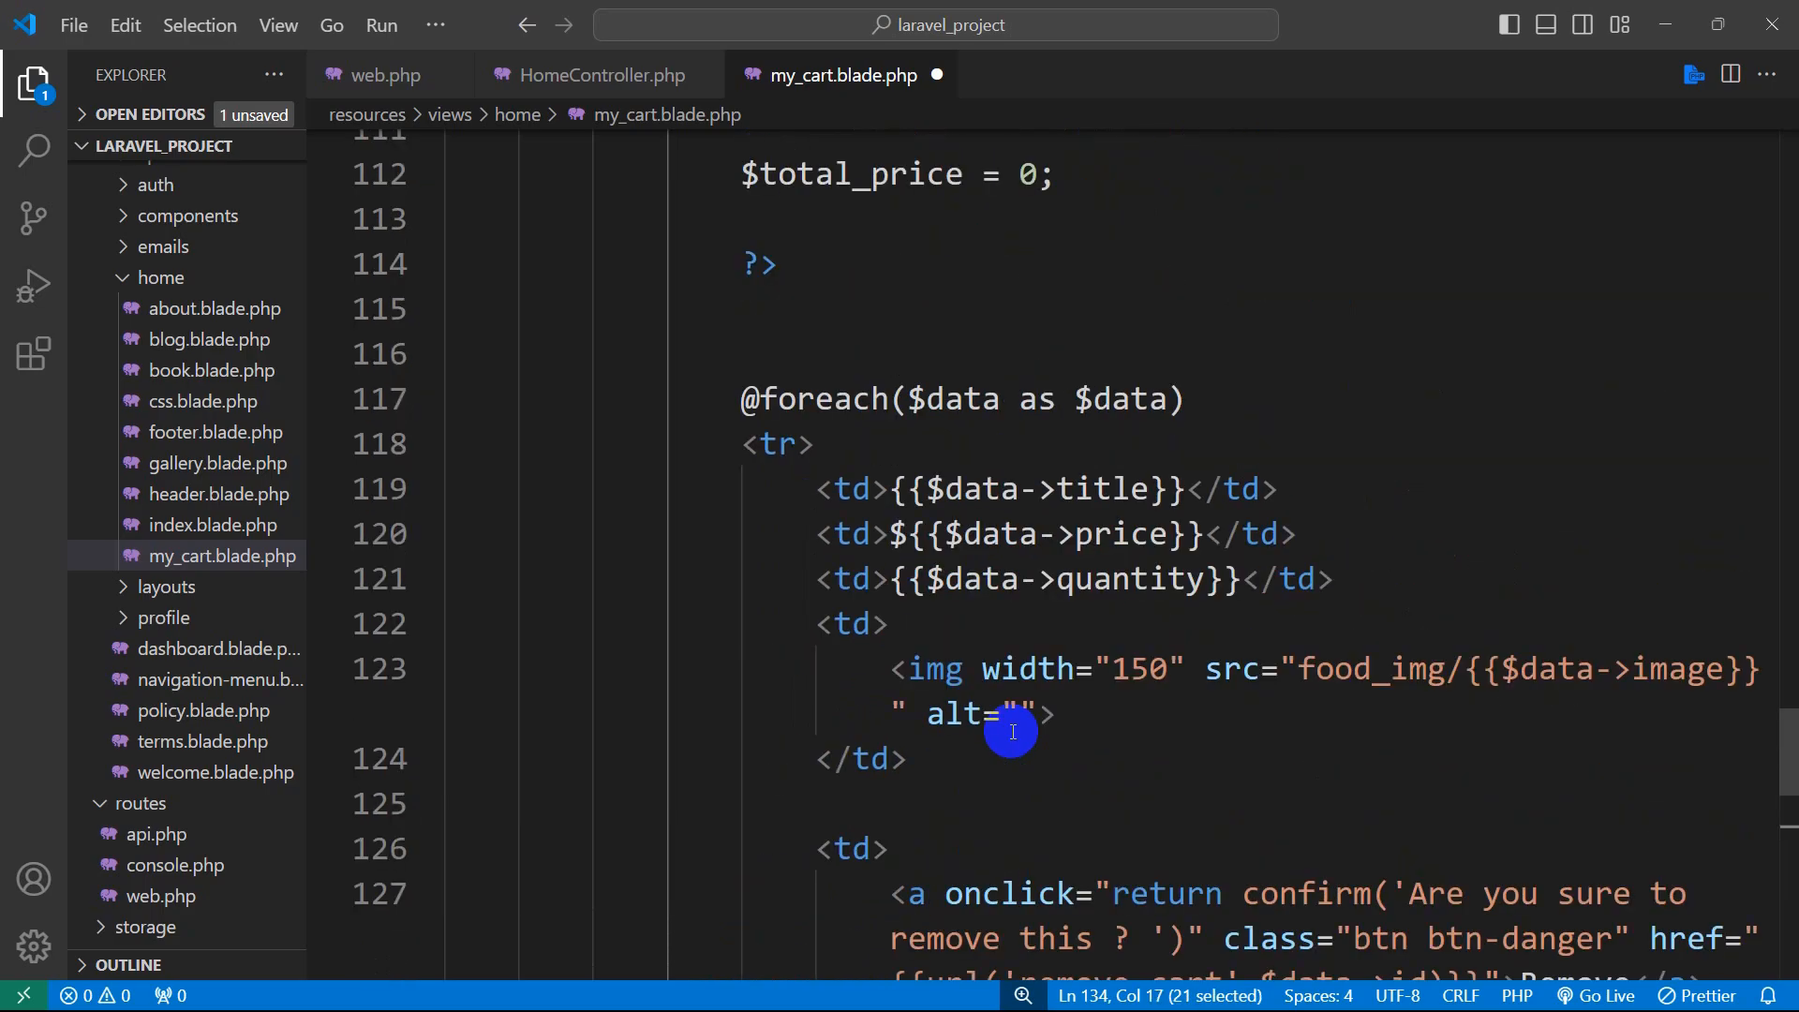
- Complete the accumulation line $total_price = $total_price + $data->price; inside the loop
scroll(down, 3)
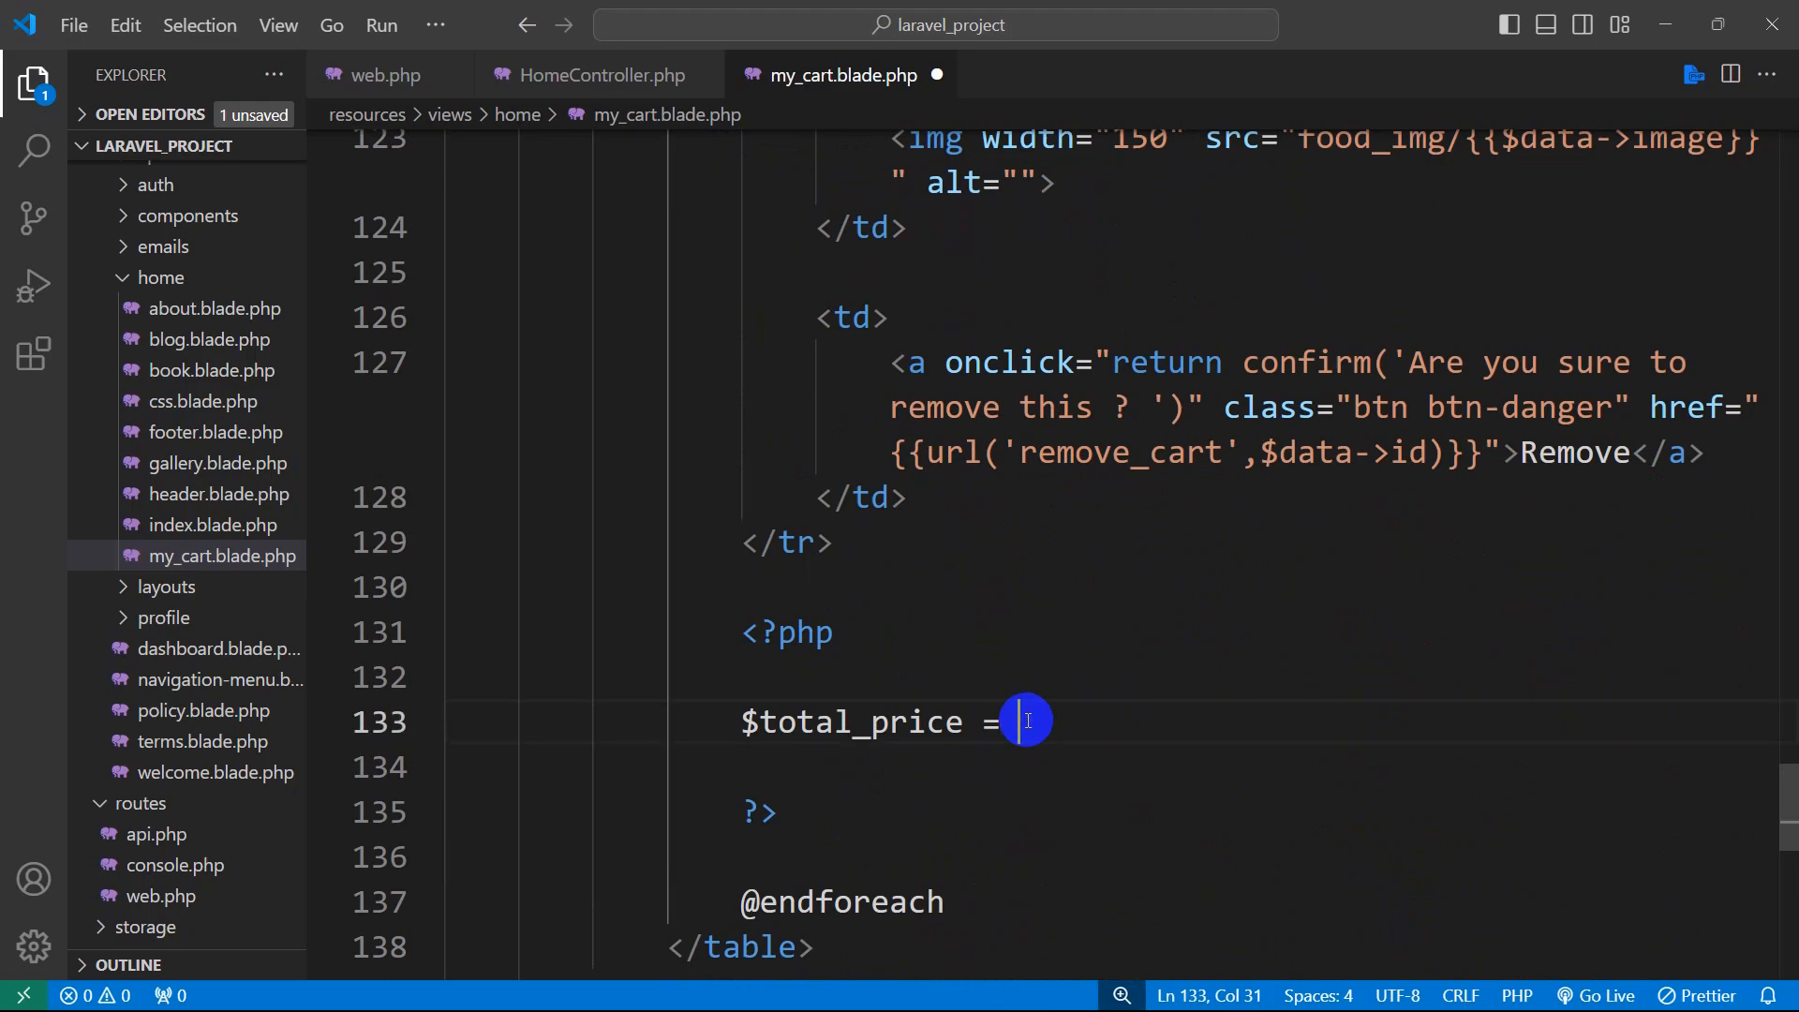
text($)
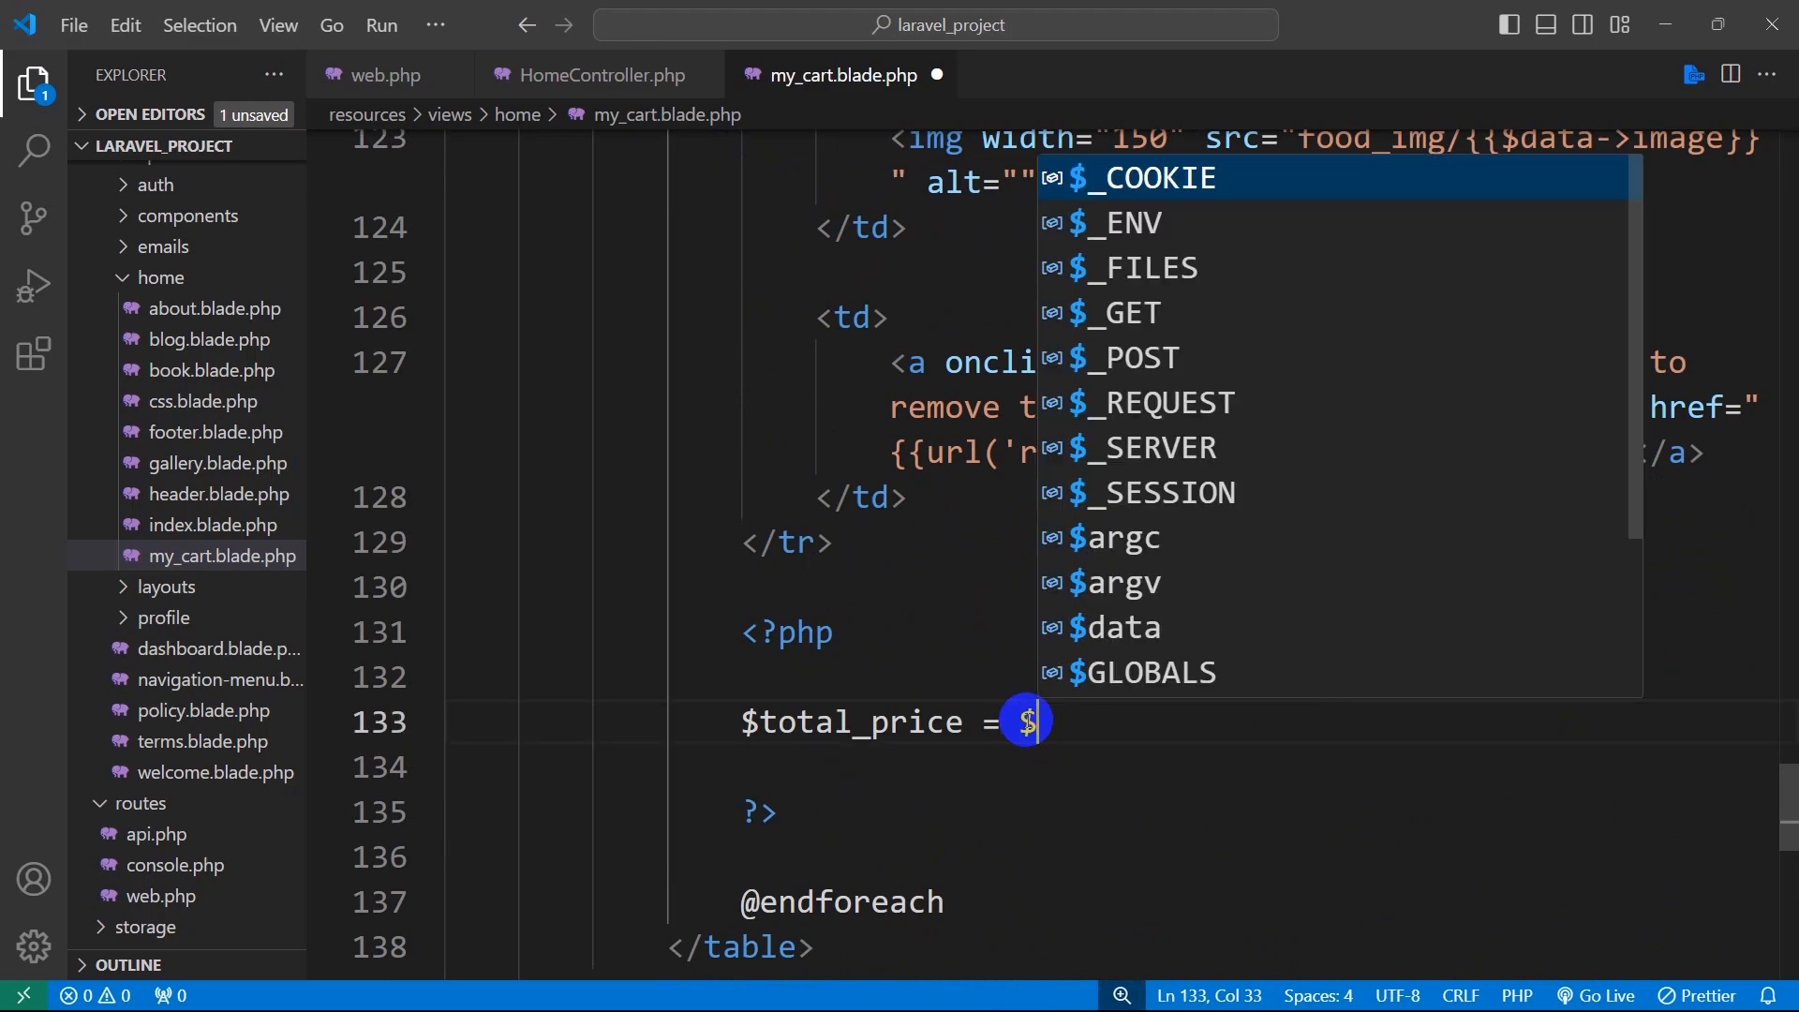
text(total_price)
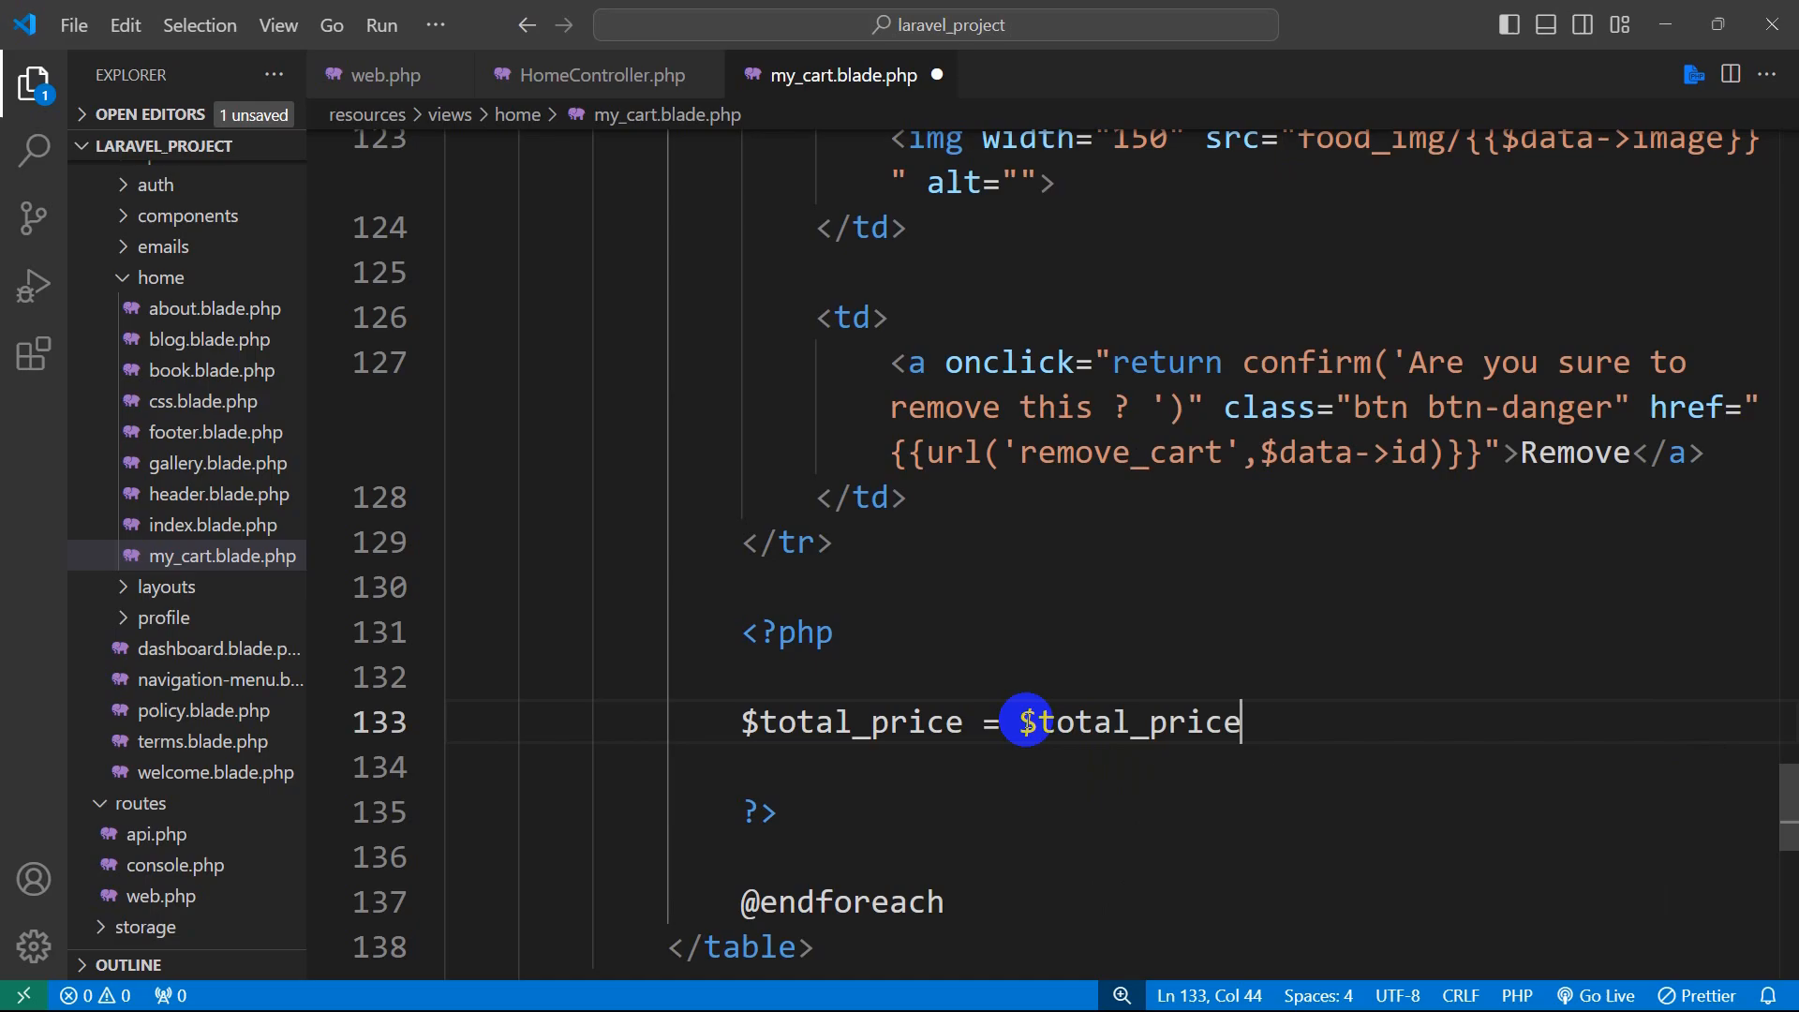
text(+ $data->price)
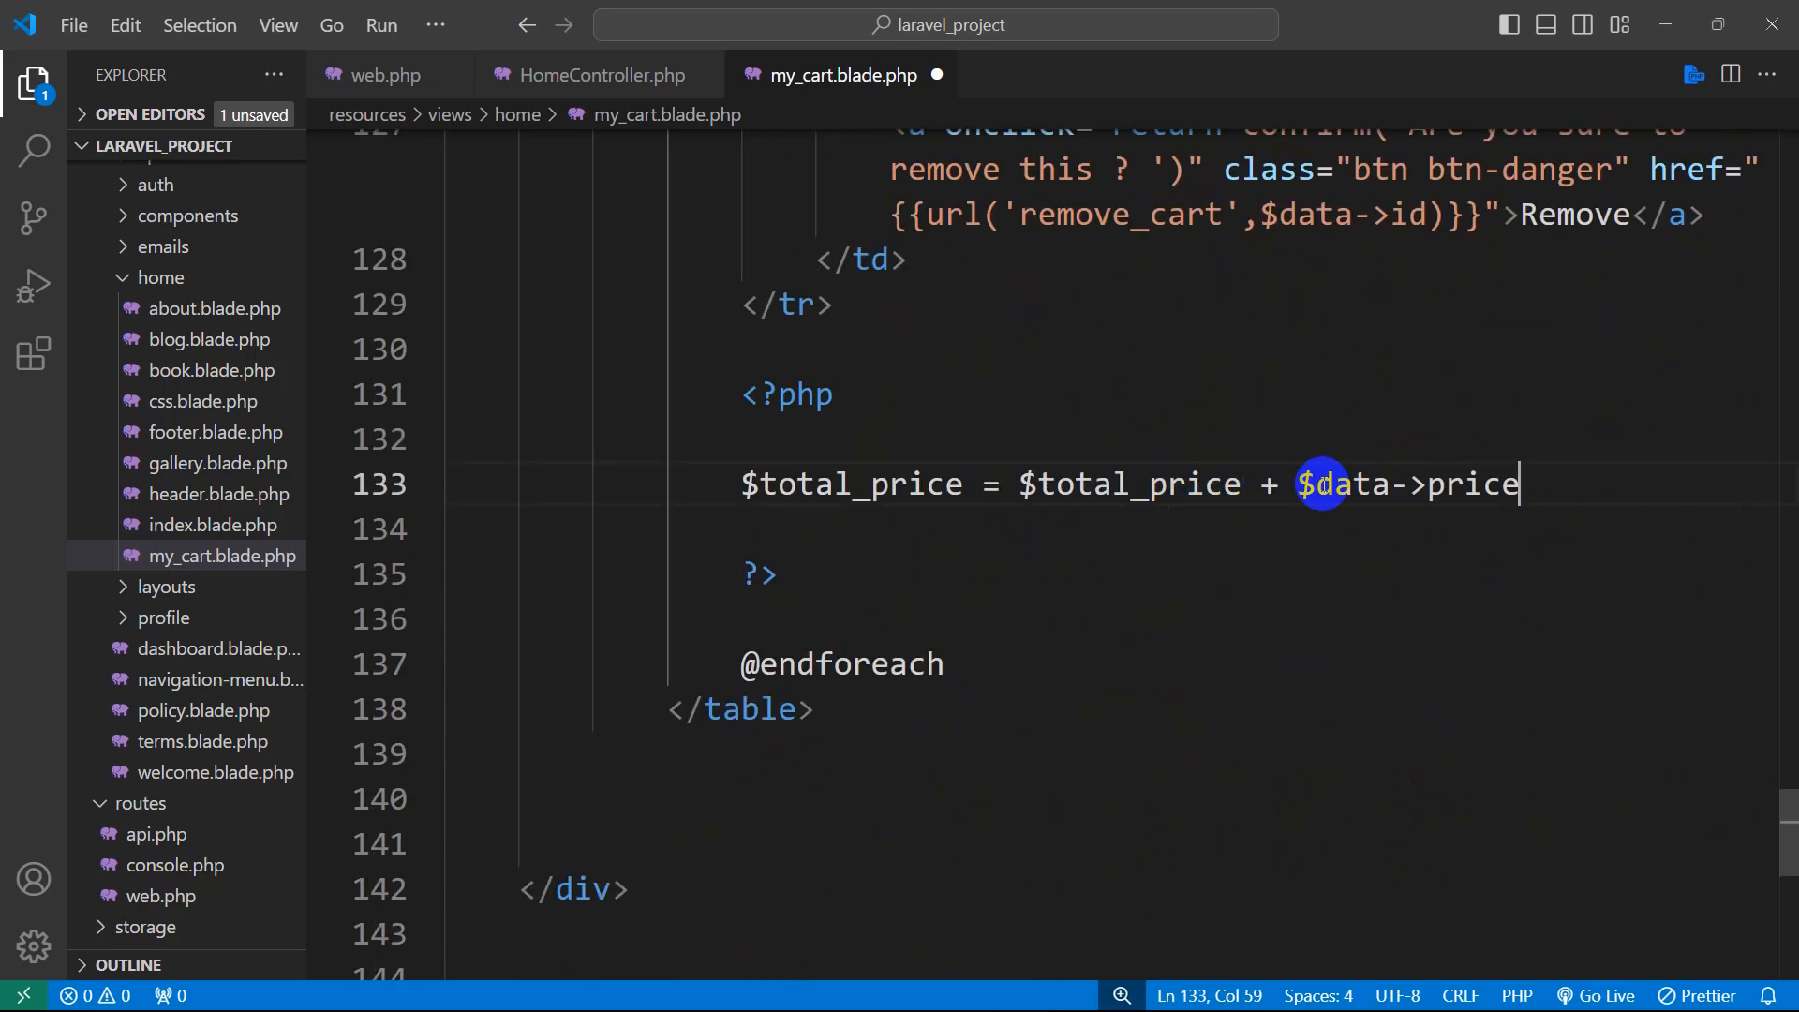
text(;)
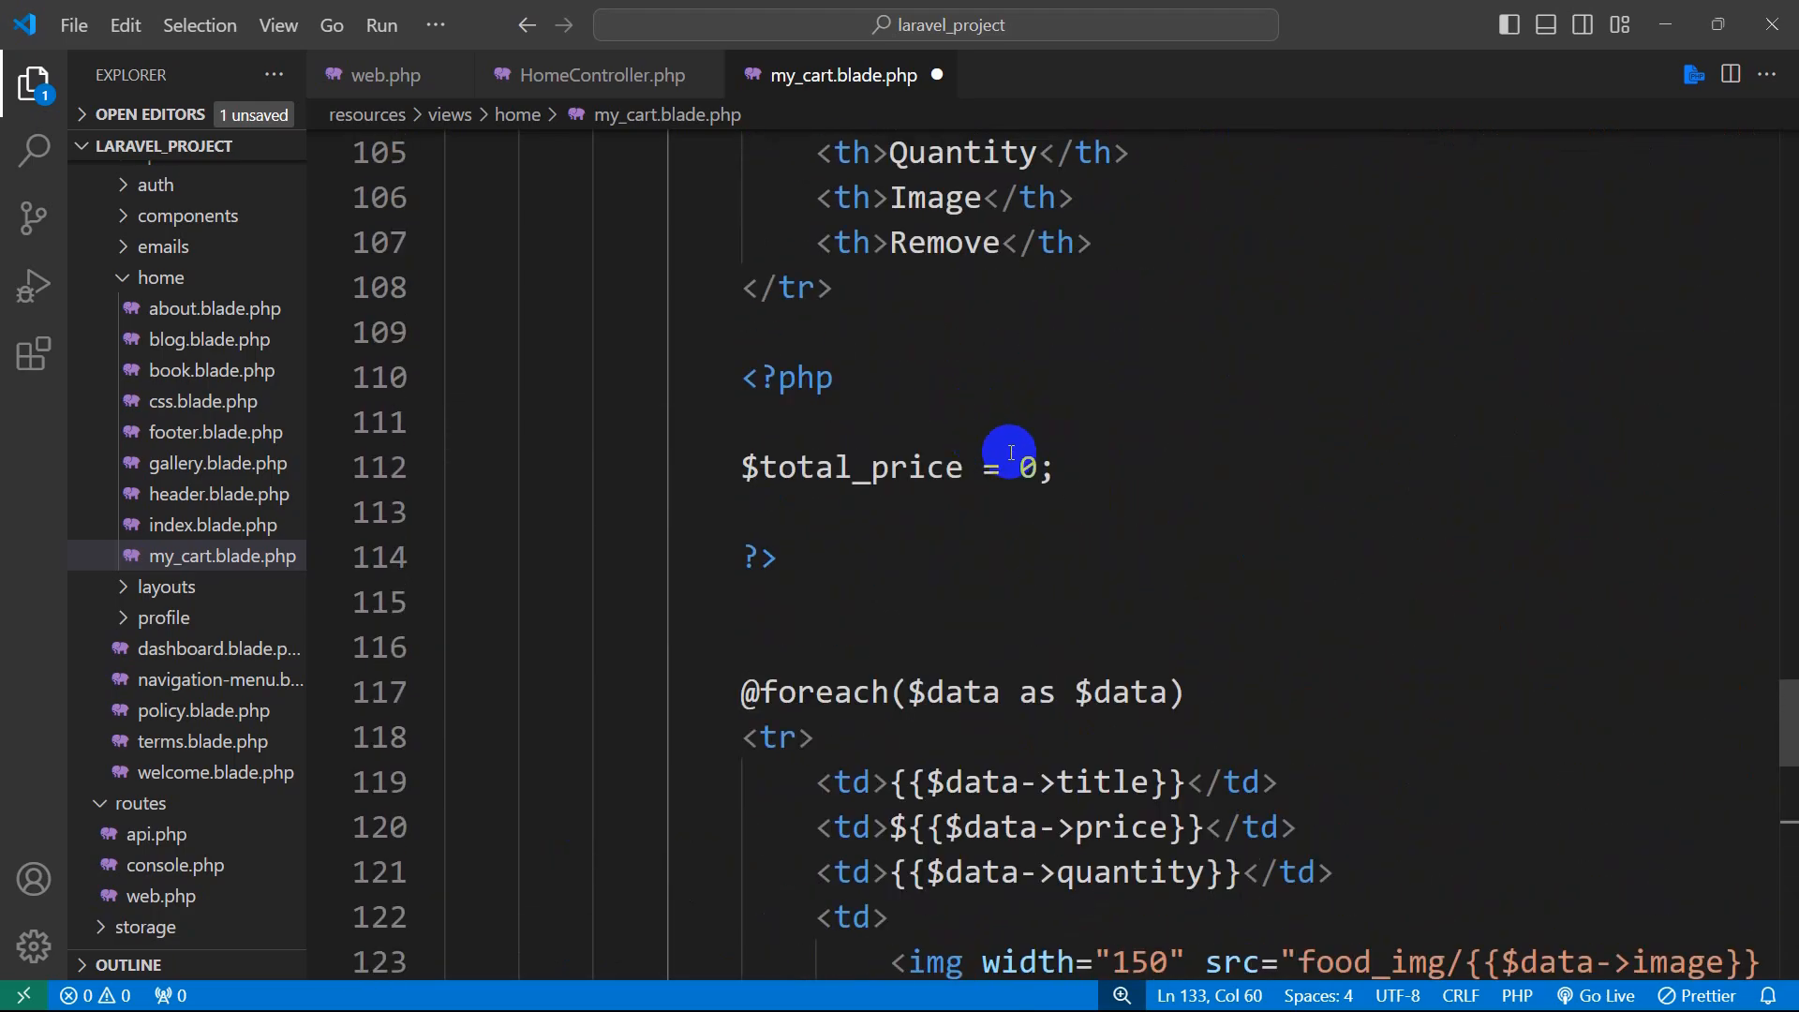
scroll(down, 3)
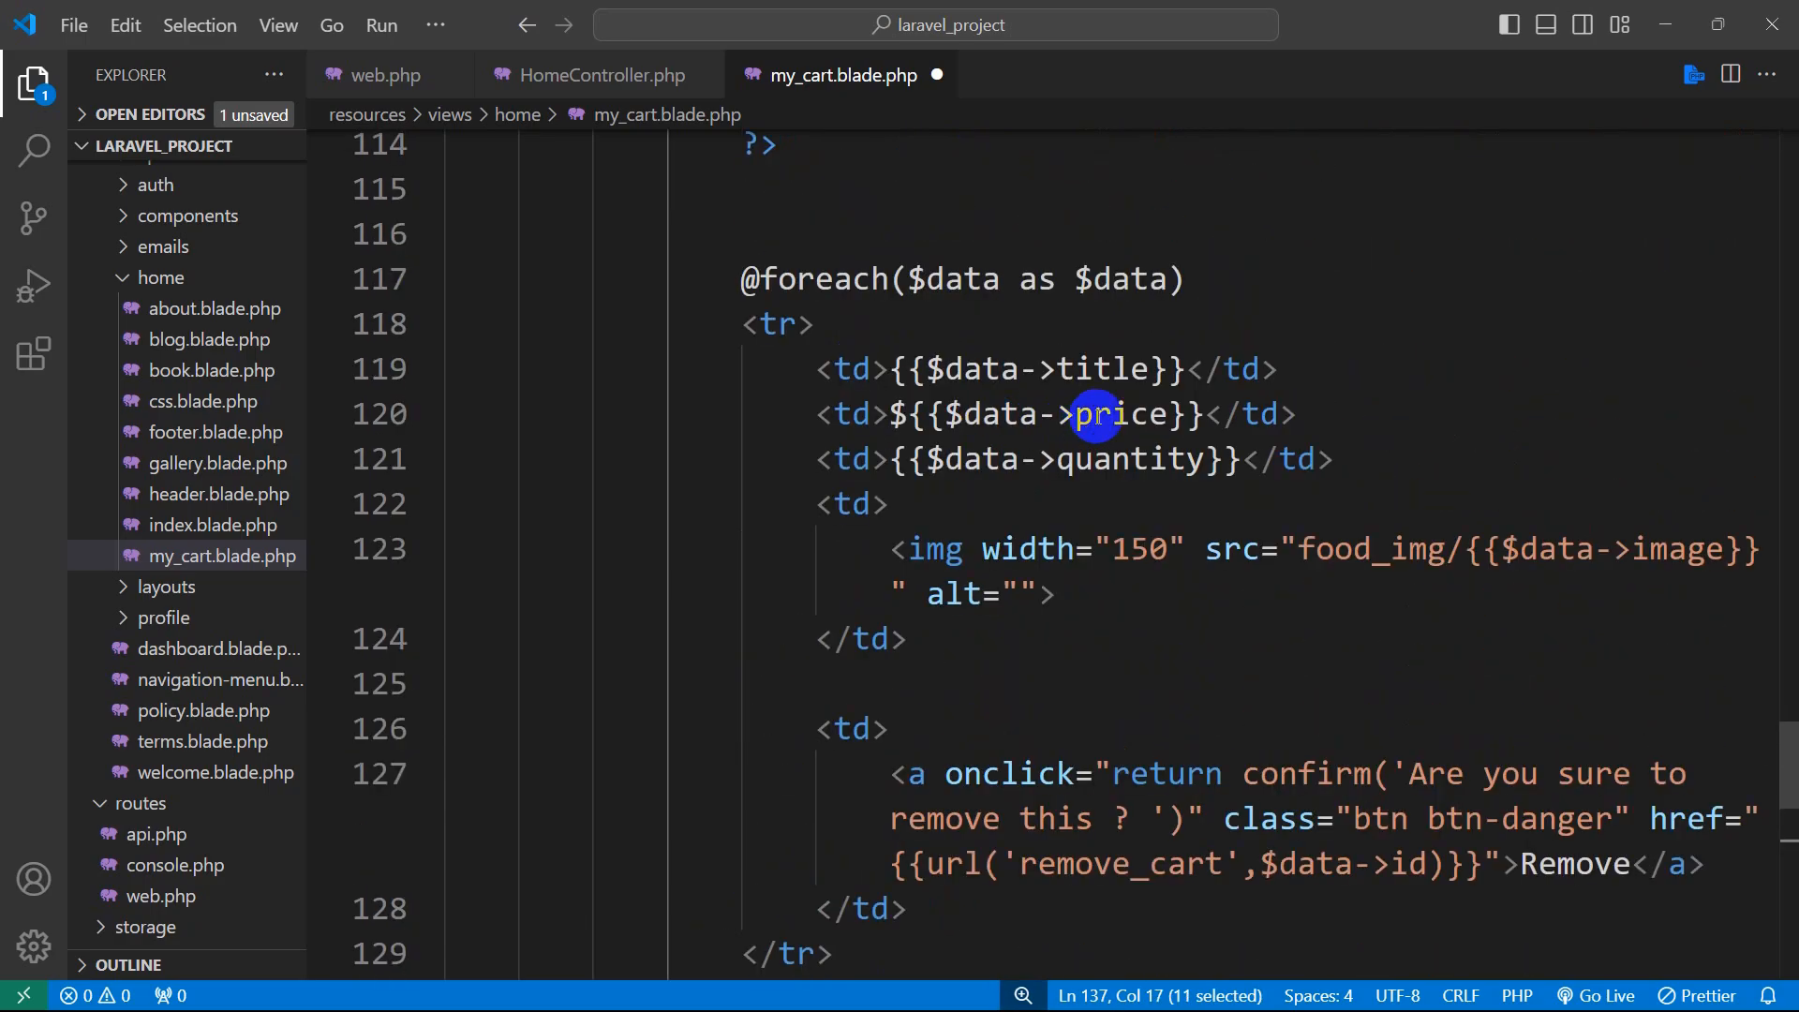
scroll(down, 3)
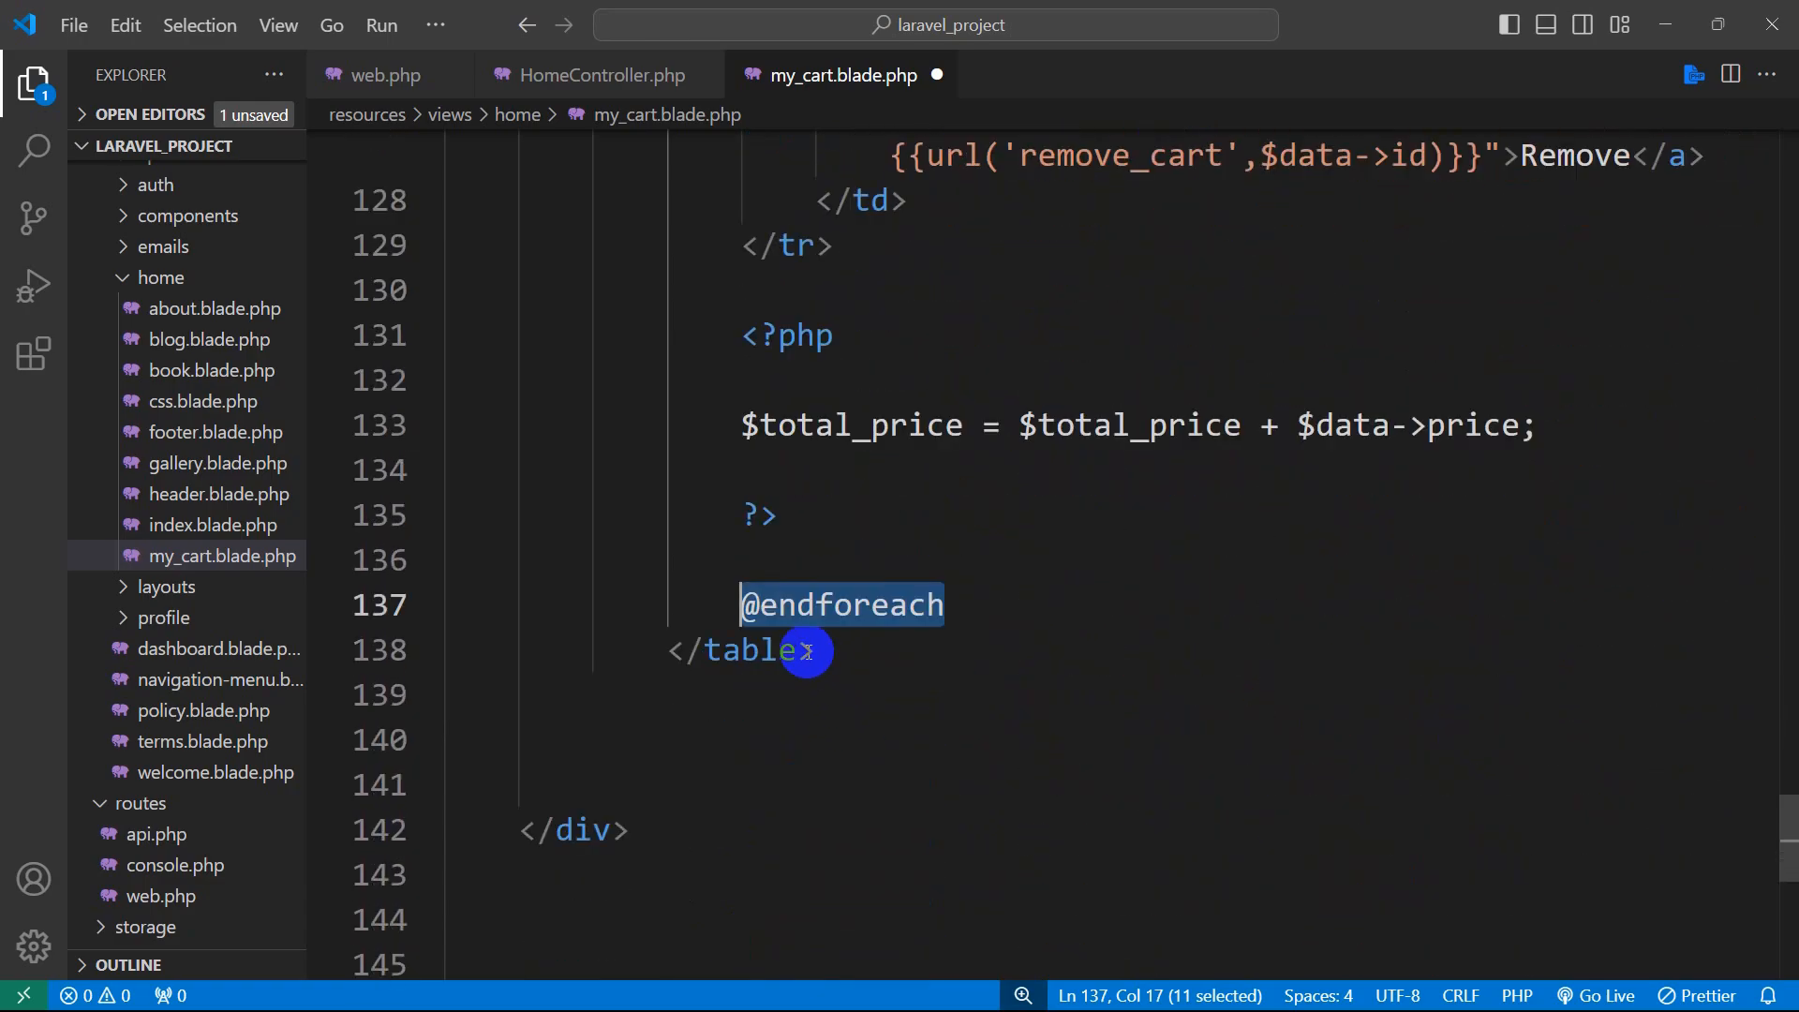
mouse_move(888, 629)
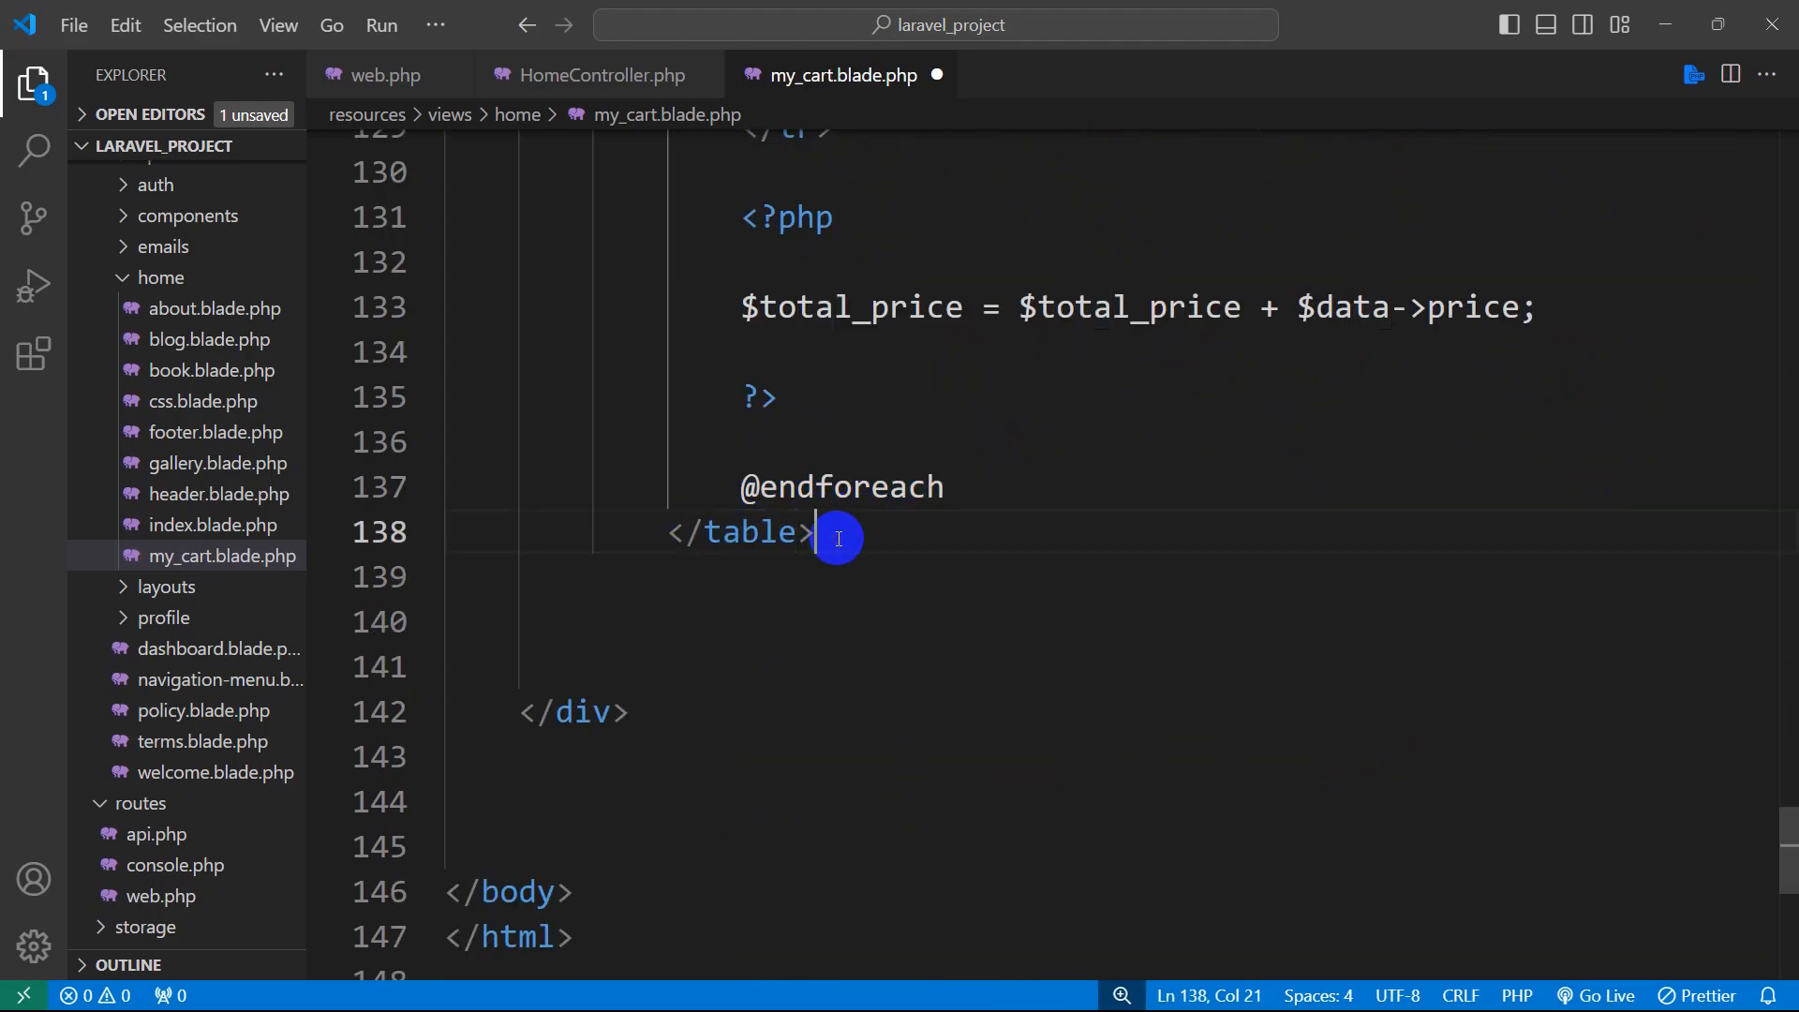
- Add <h1>{{$total_price}}</h1> after </table>, save, and return to the Chrome cart page
text(<h1></h1>)
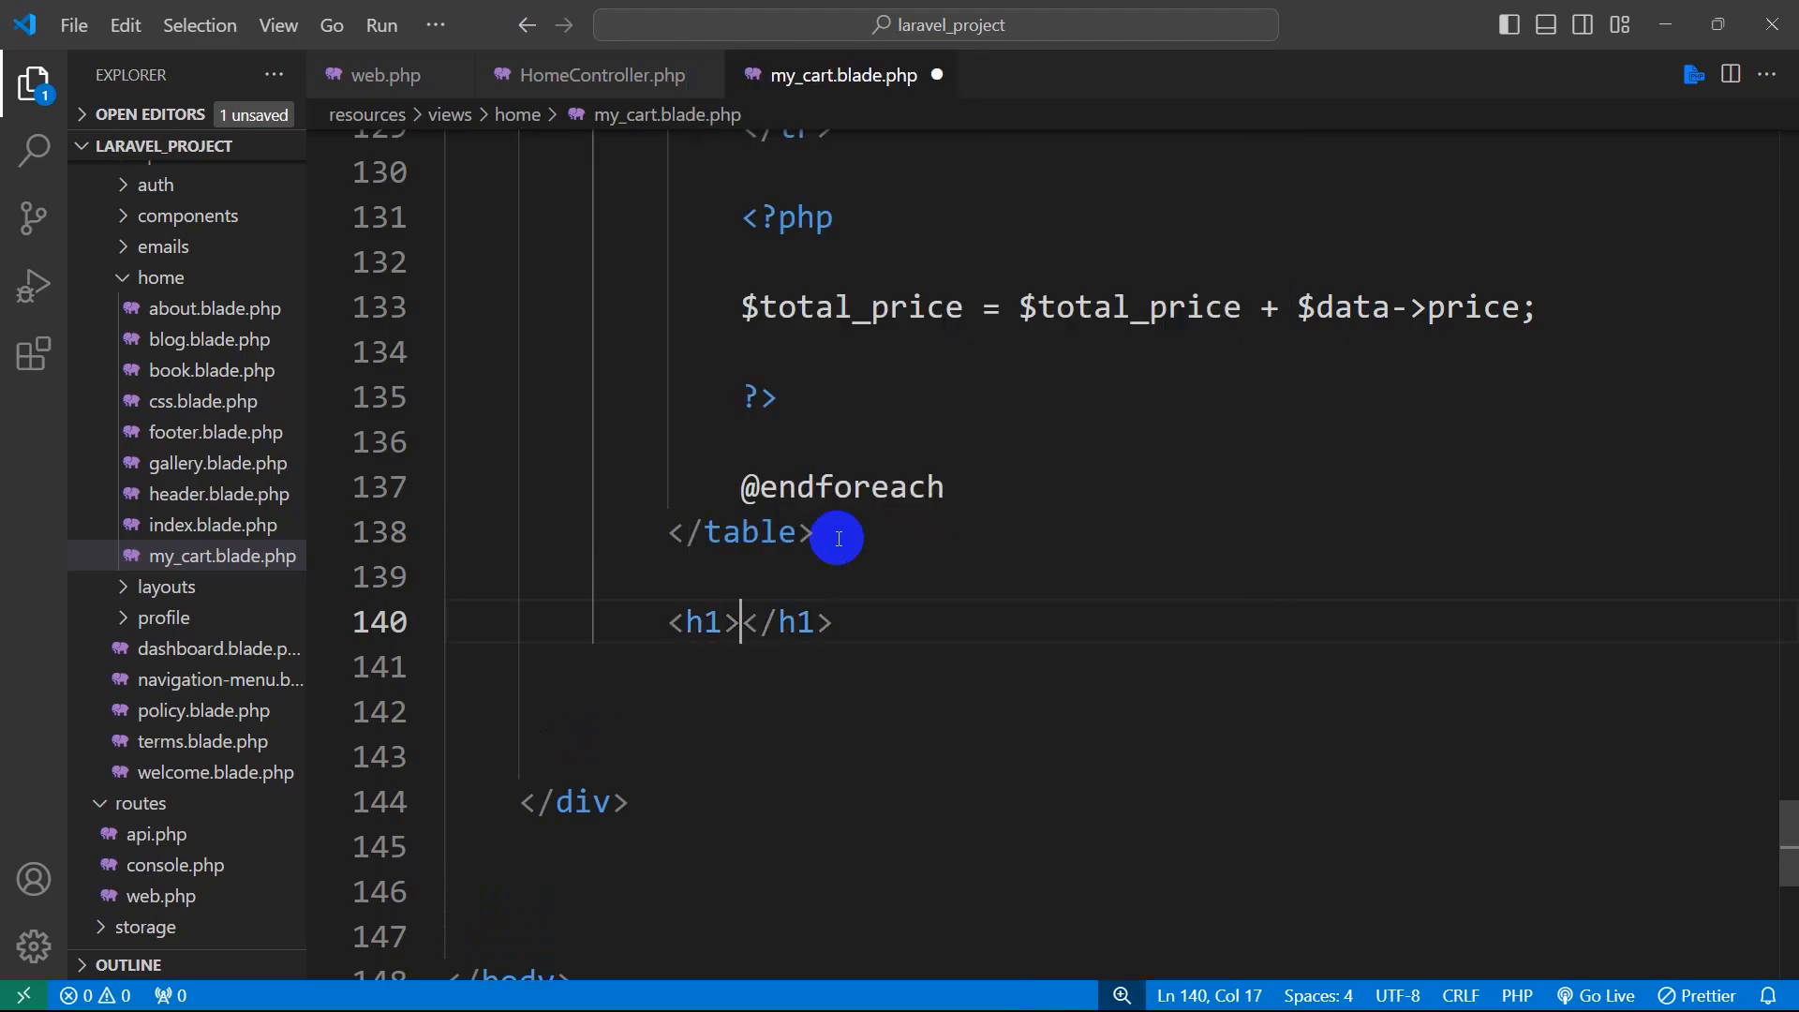
text({{}})
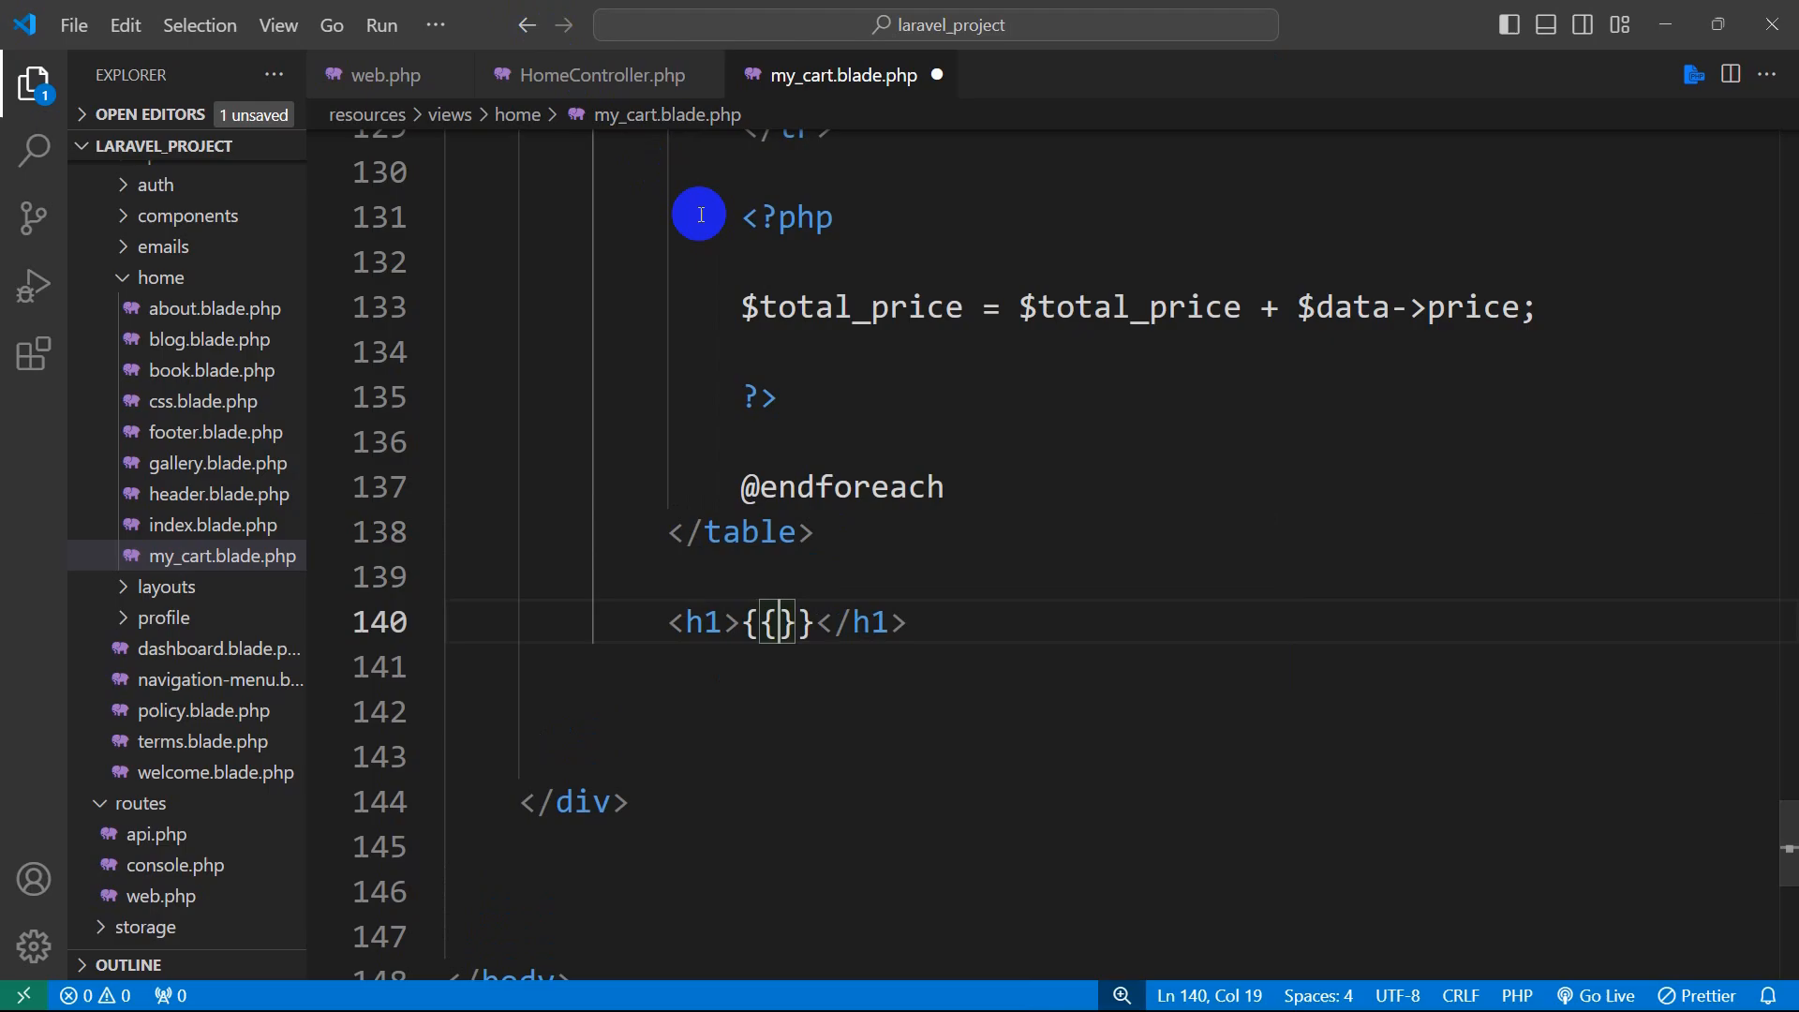
double_click(854, 306)
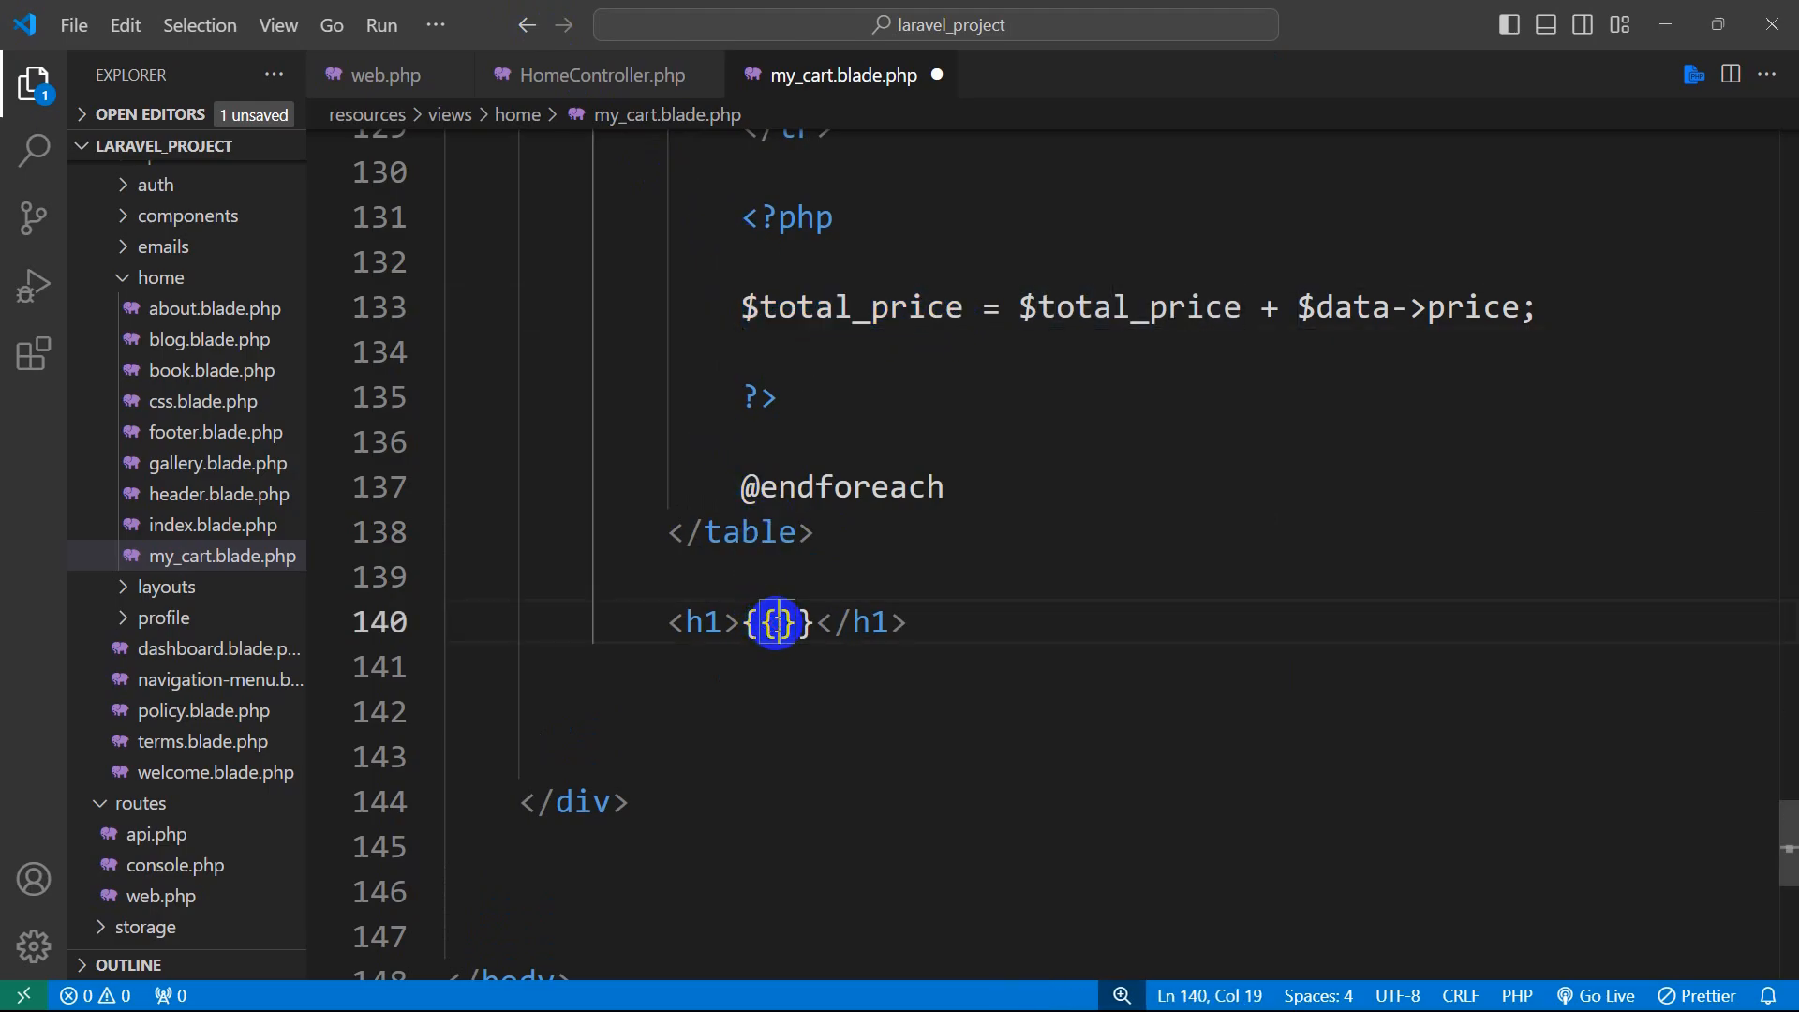
text($total_price)
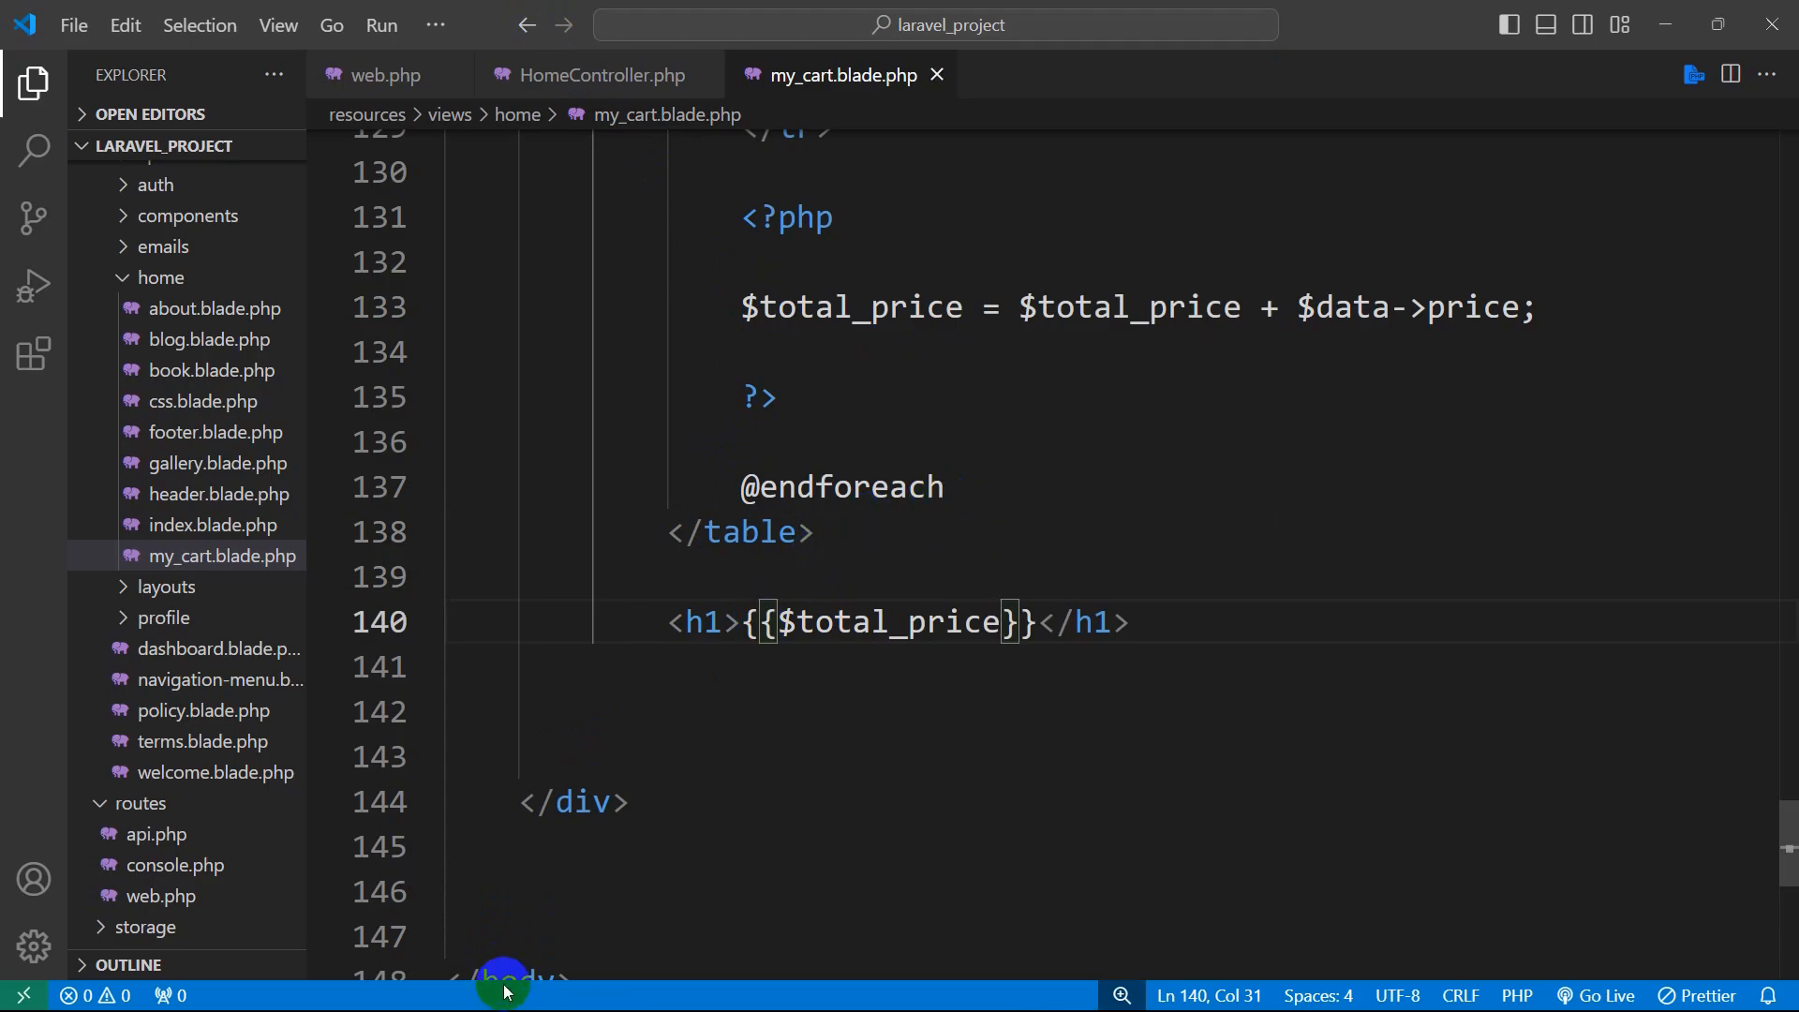
click(555, 984)
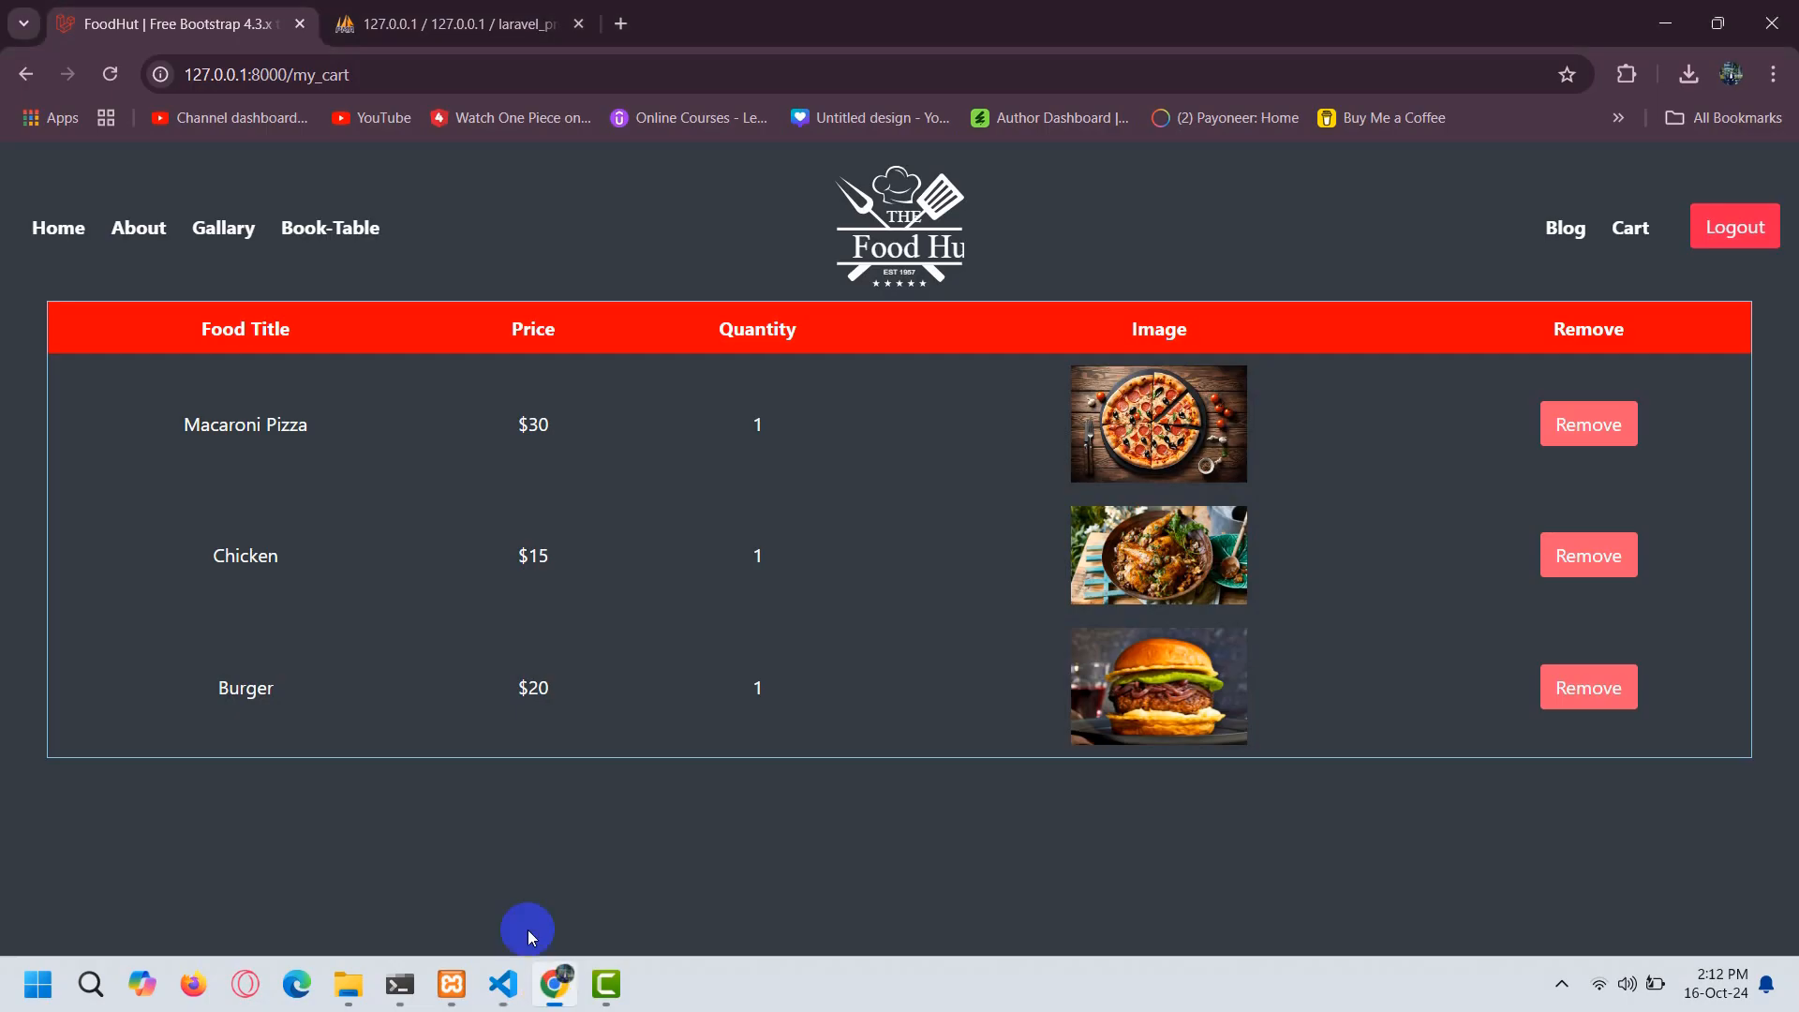
- Reload the cart page to see total 65, then return to the editor
click(67, 75)
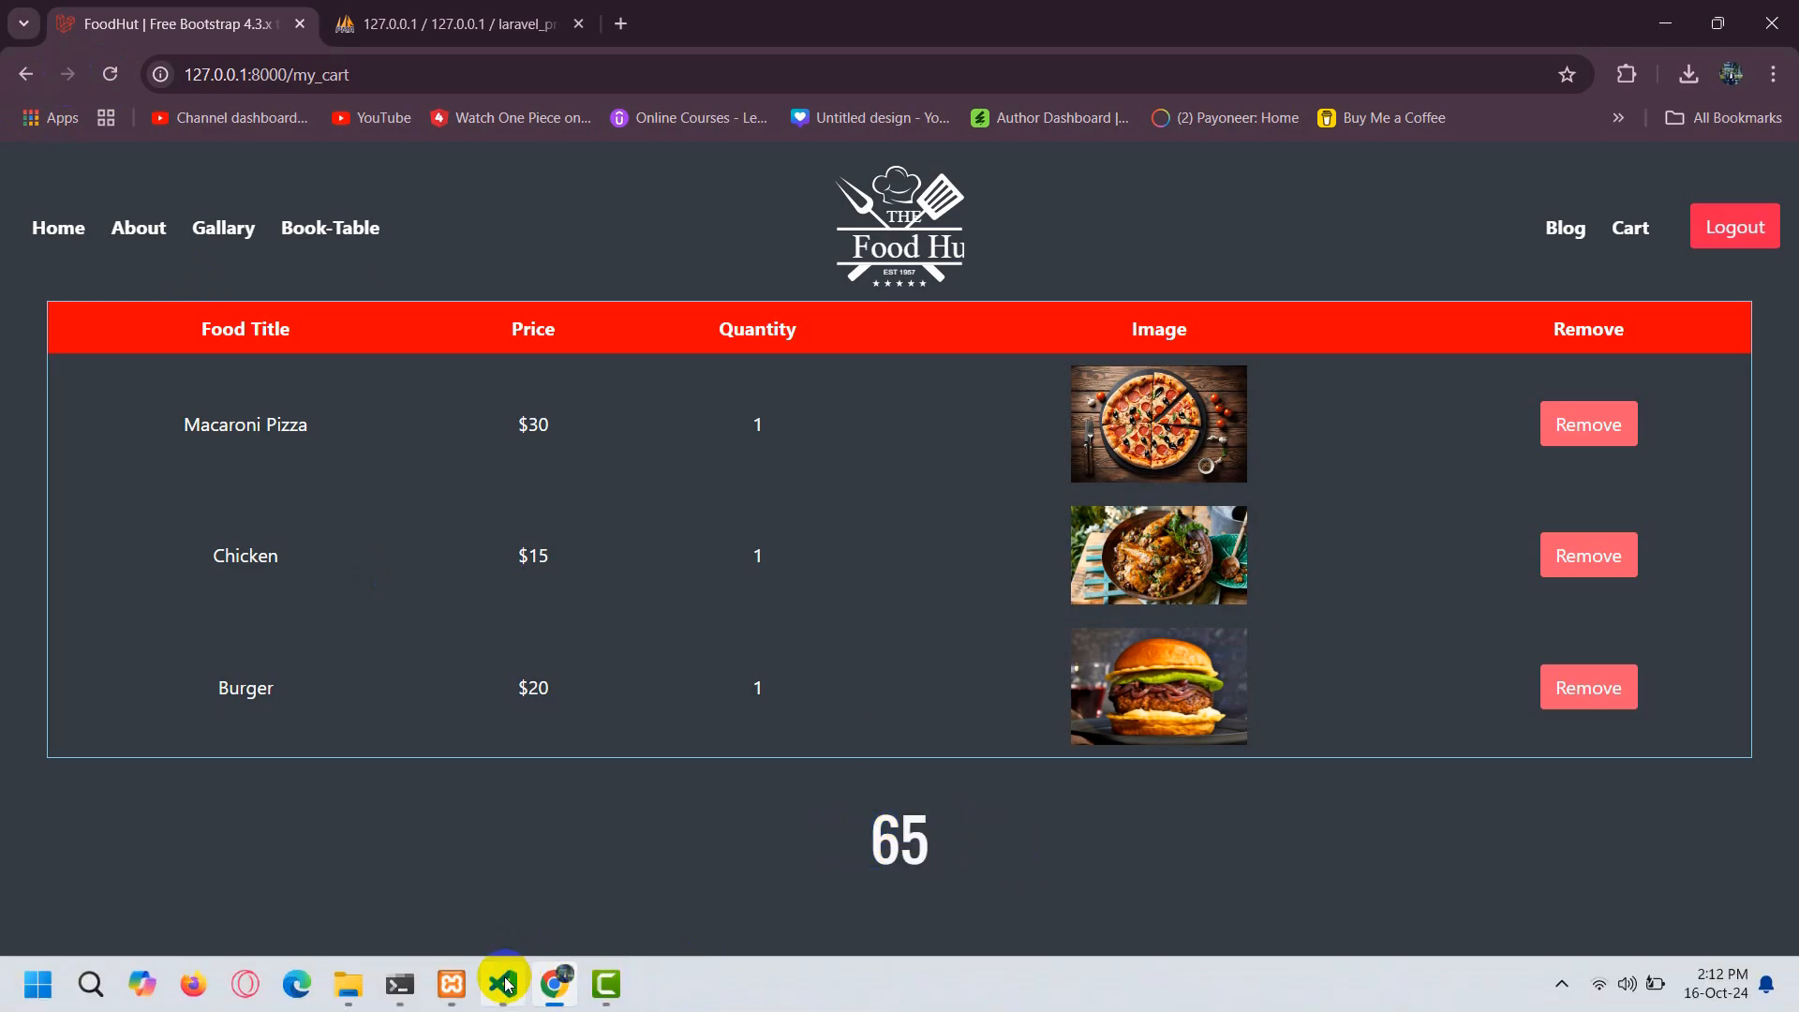
click(502, 984)
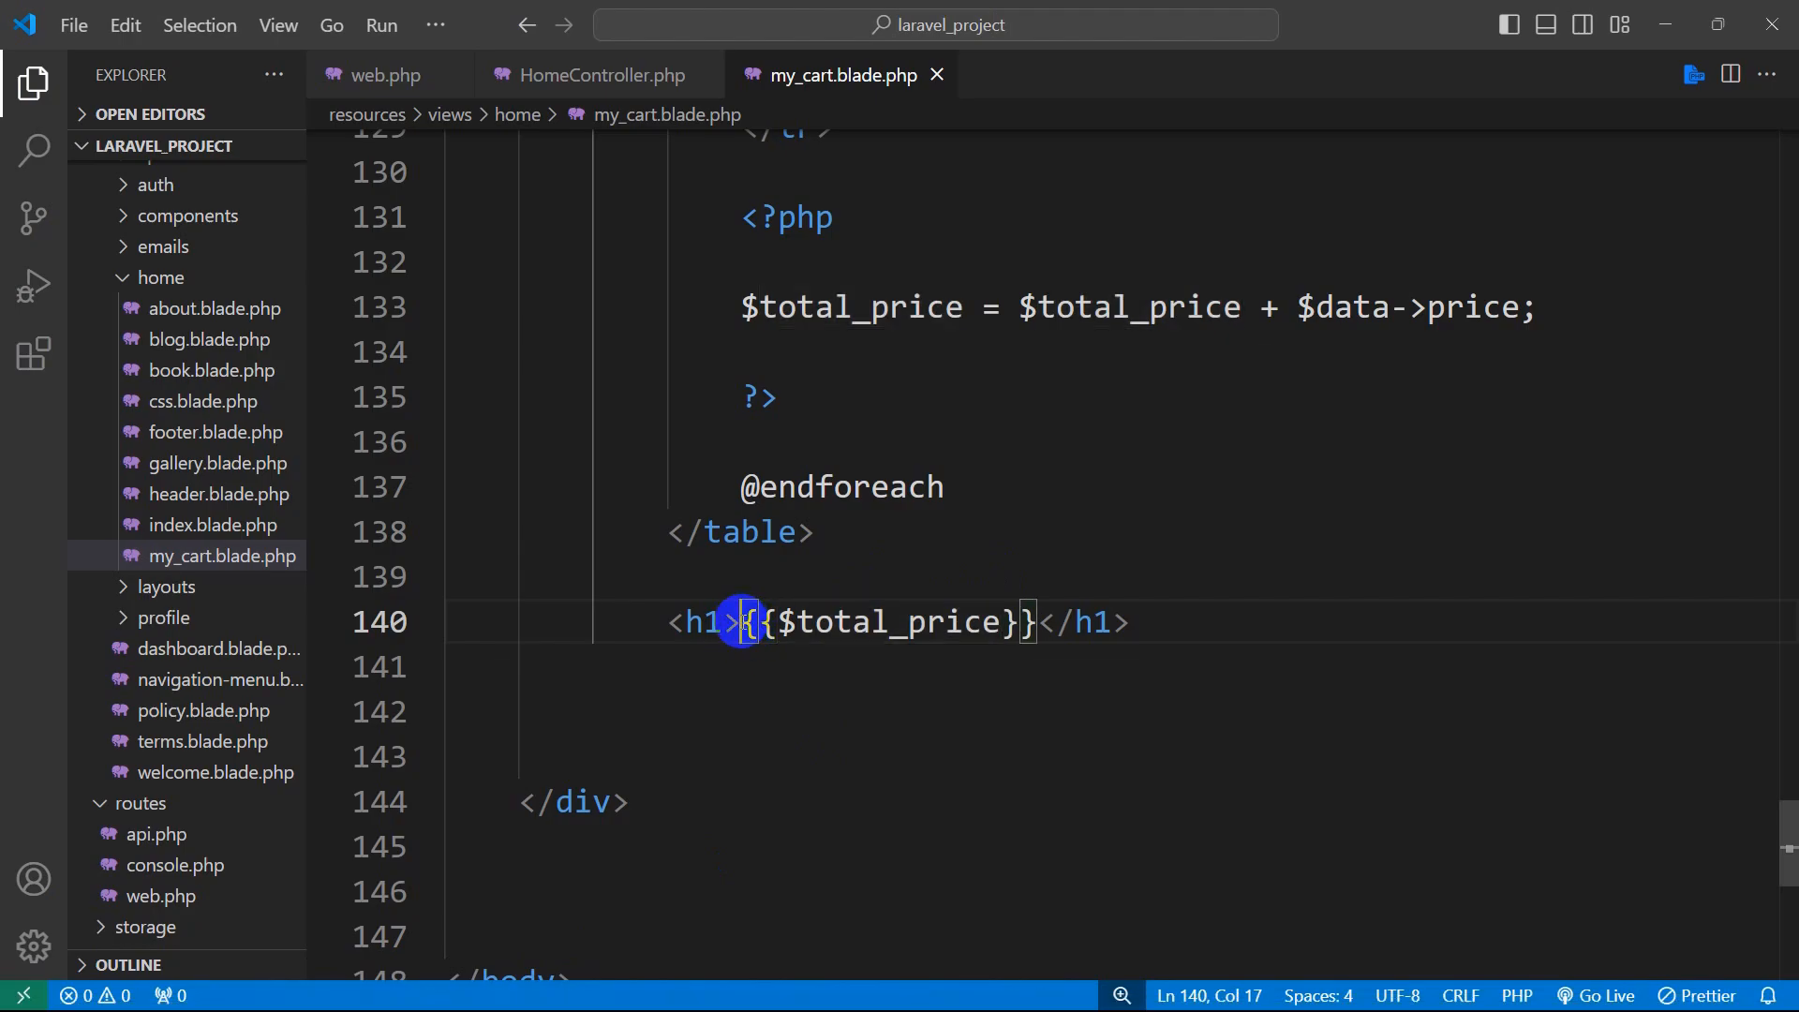
- Prefix the heading with 'Total Price for the Cart $' before {{$total_price}}
text(Total Price for the)
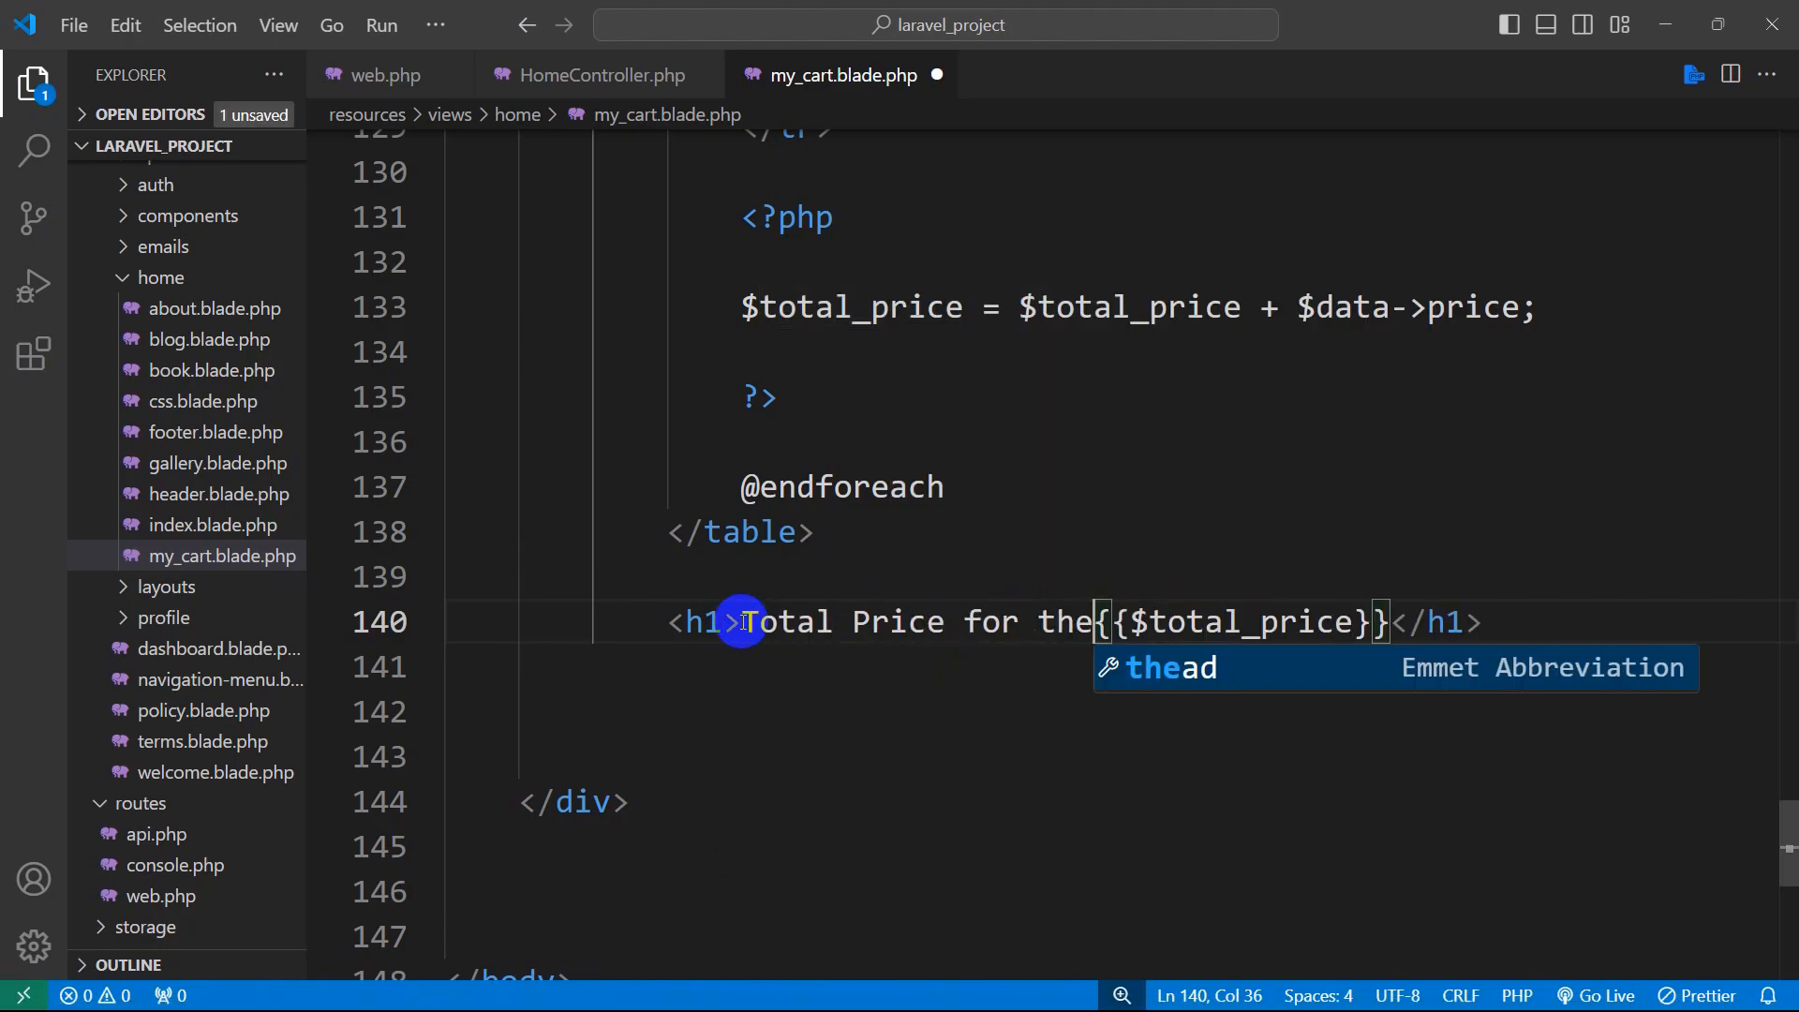
text(Cart)
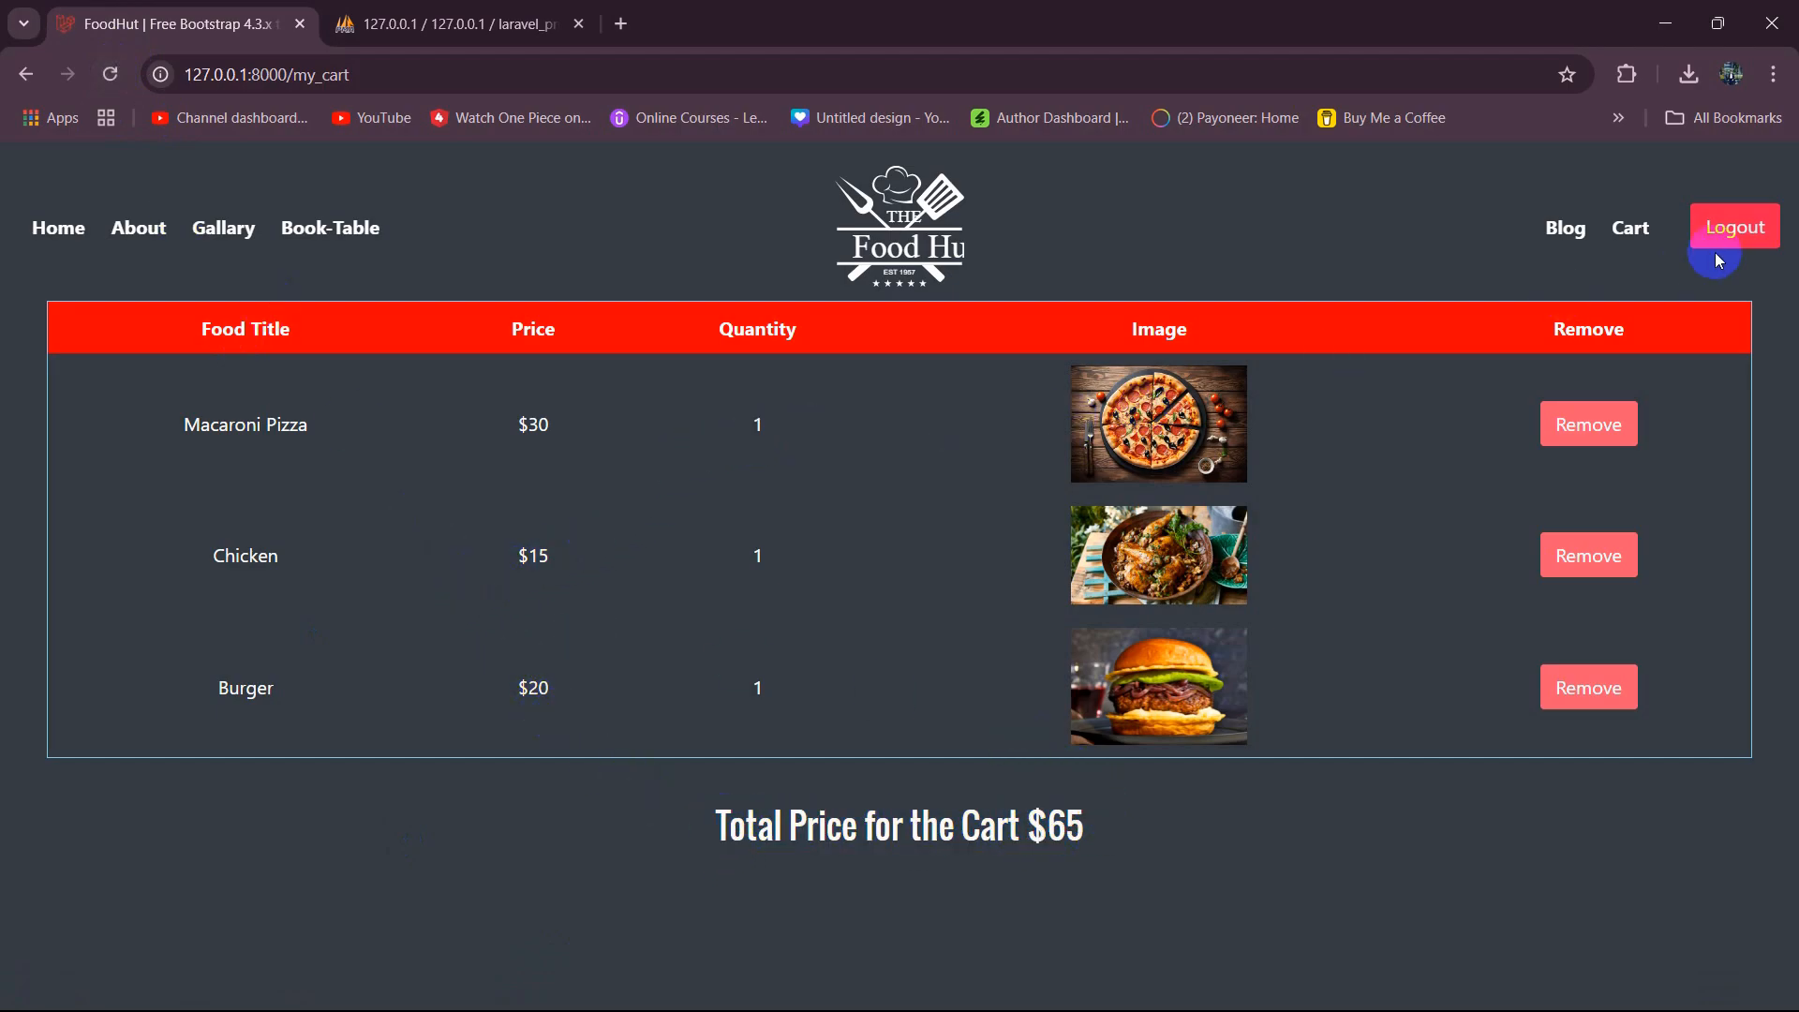
- Remove the Chicken row and confirm, dropping the cart total to $50
click(1587, 555)
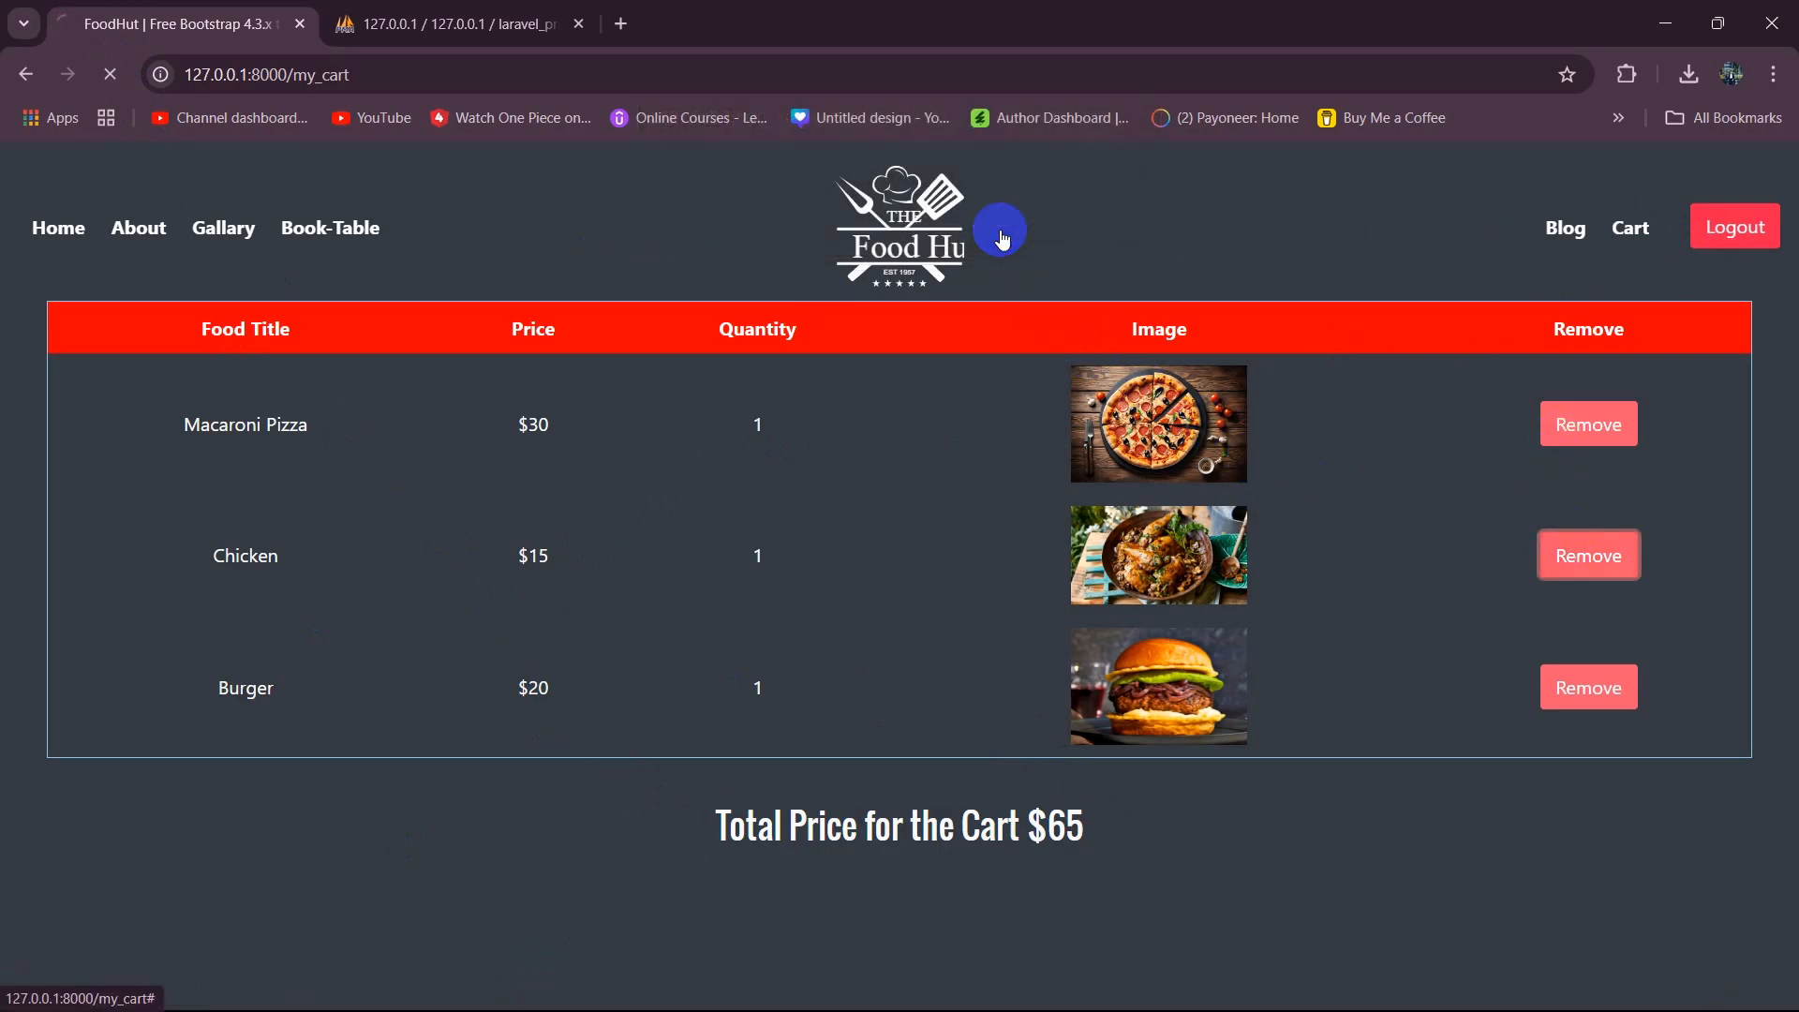
click(1587, 555)
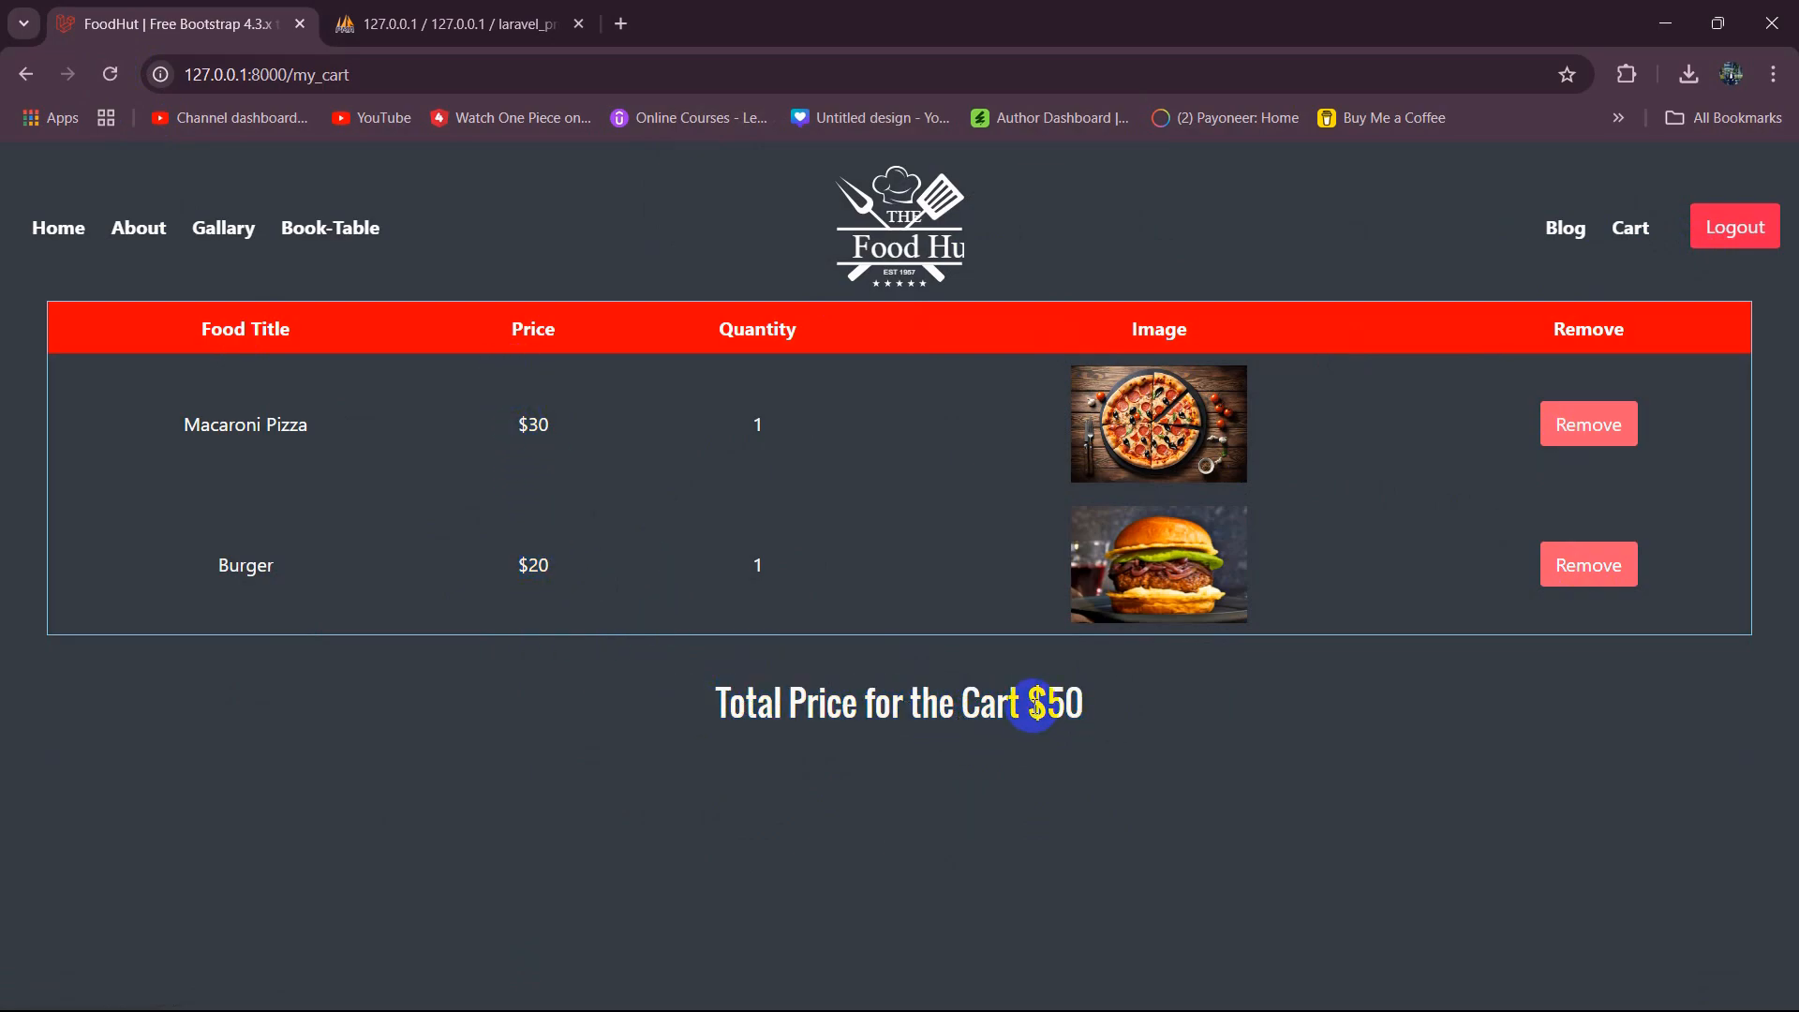
mouse_move(1313, 687)
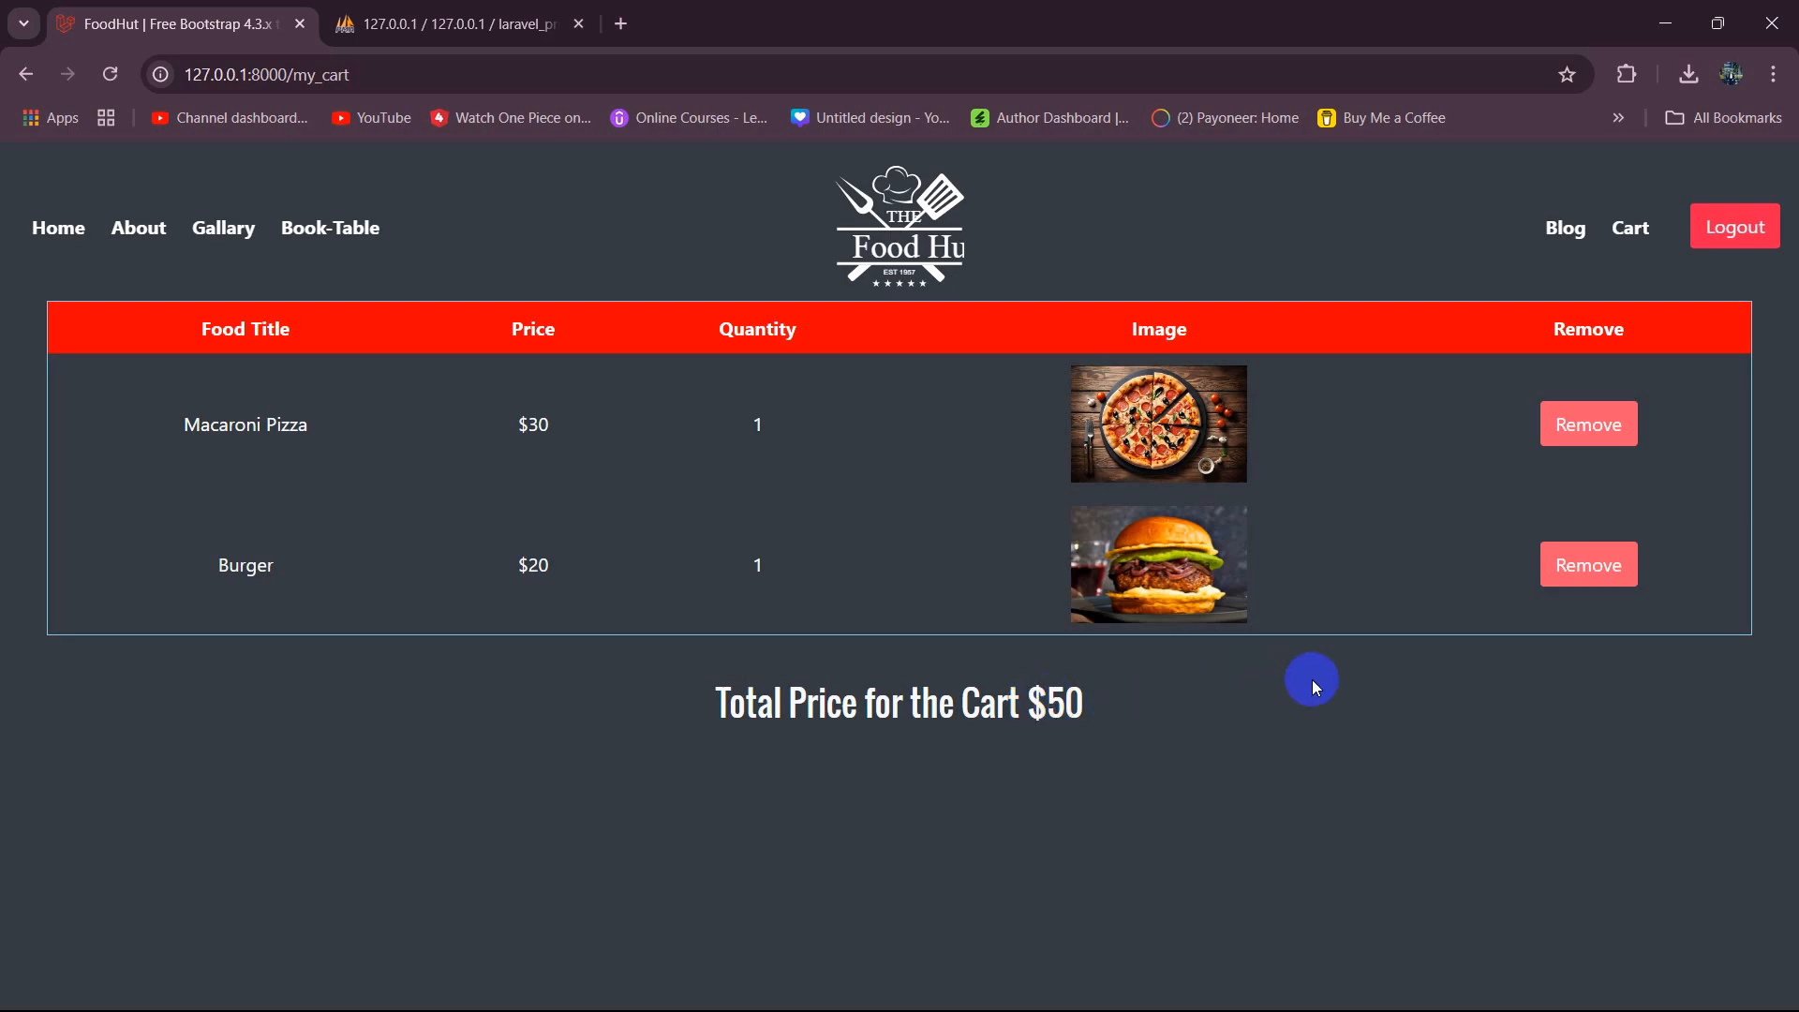
mouse_move(1285, 728)
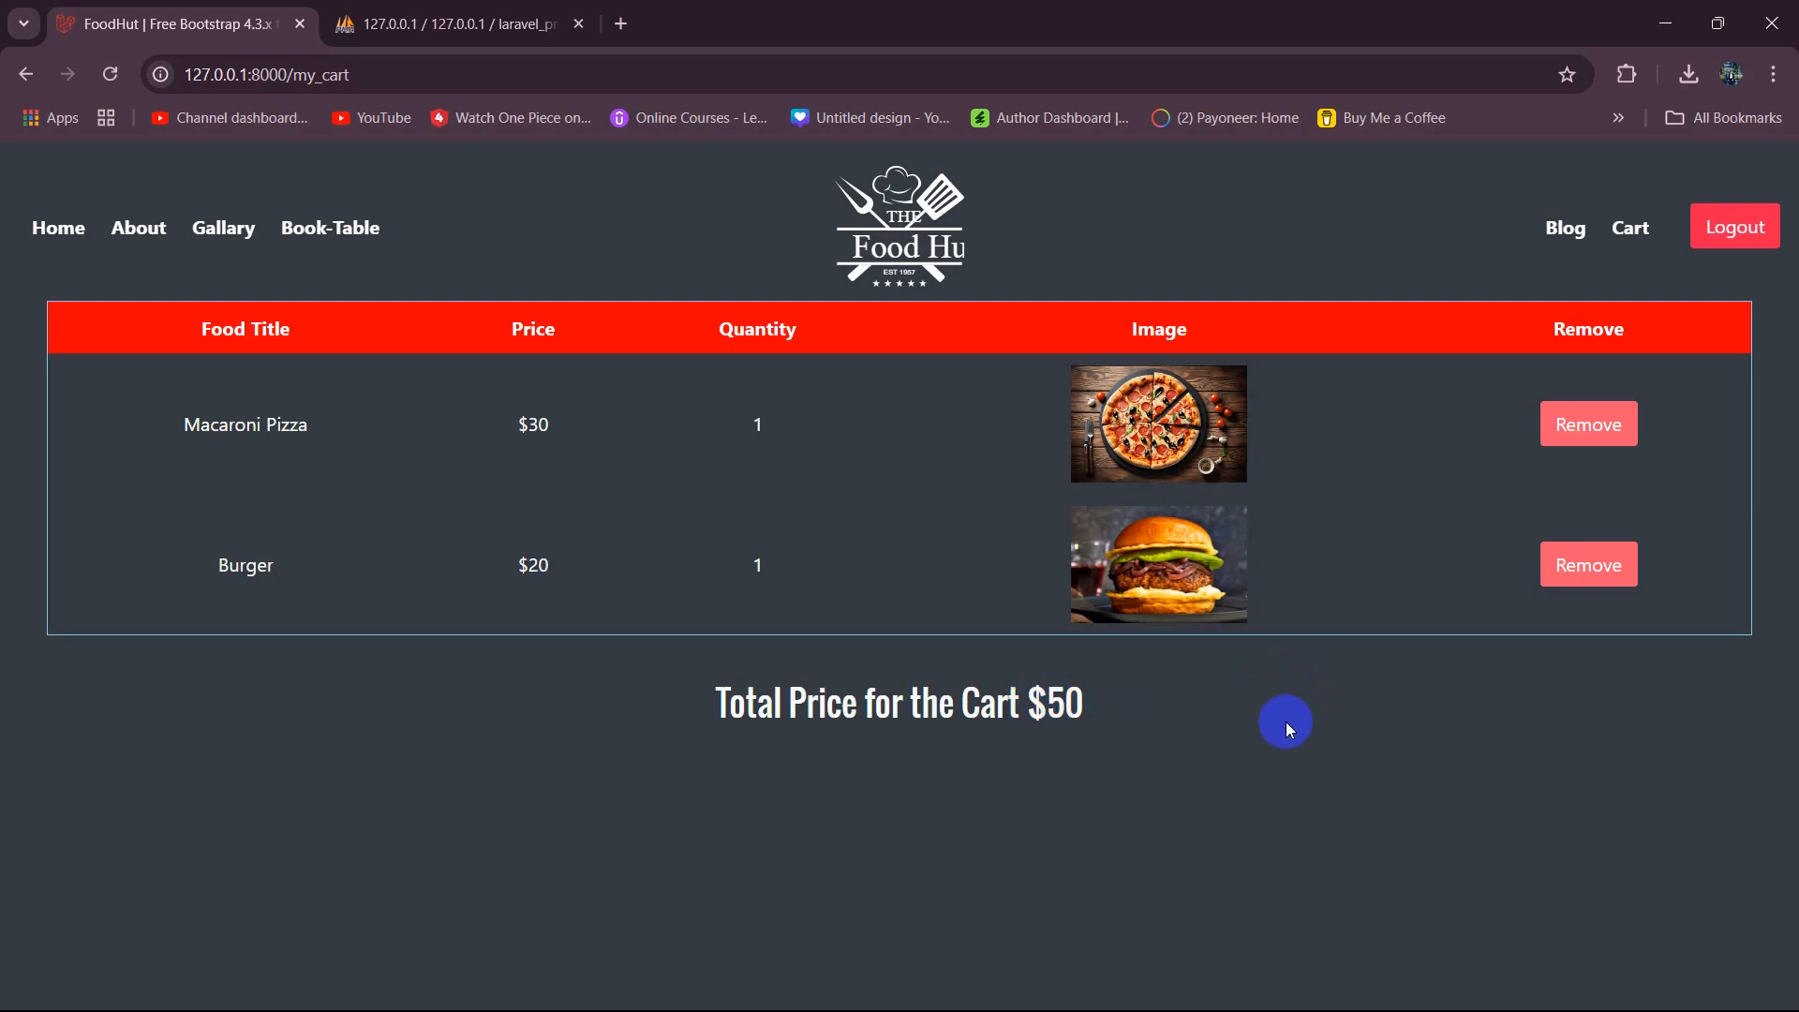